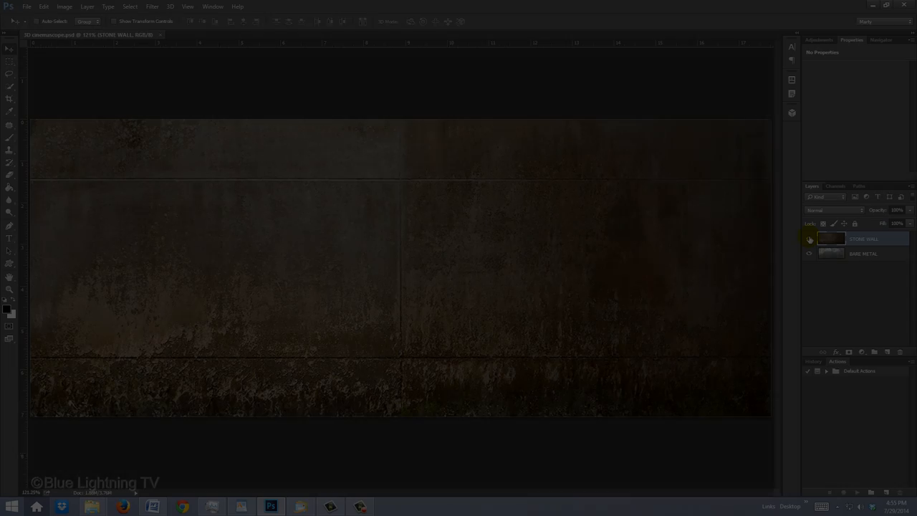
Step: Allow Photoshop 100% of available VRAM in 3D preferences and accept the change
{"action": "left_click", "coordinate": [809, 239]}
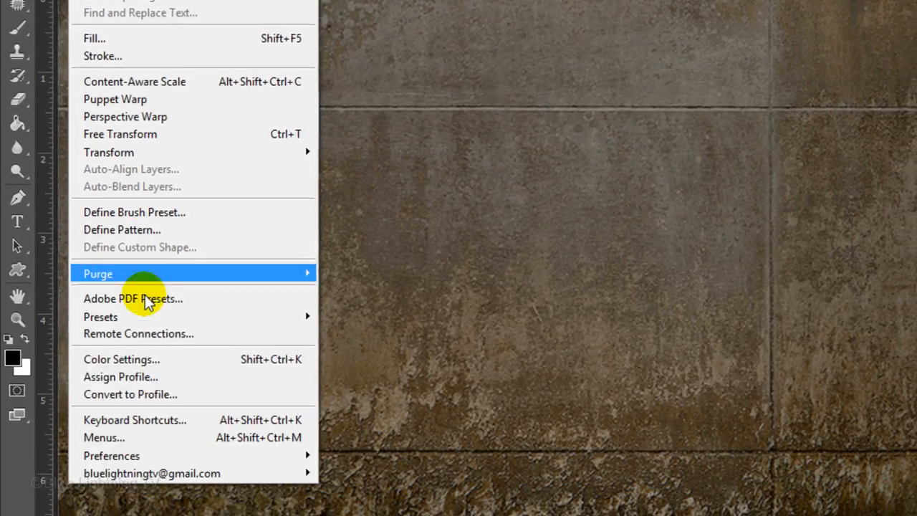
{"action": "mouse_move", "coordinate": [111, 456]}
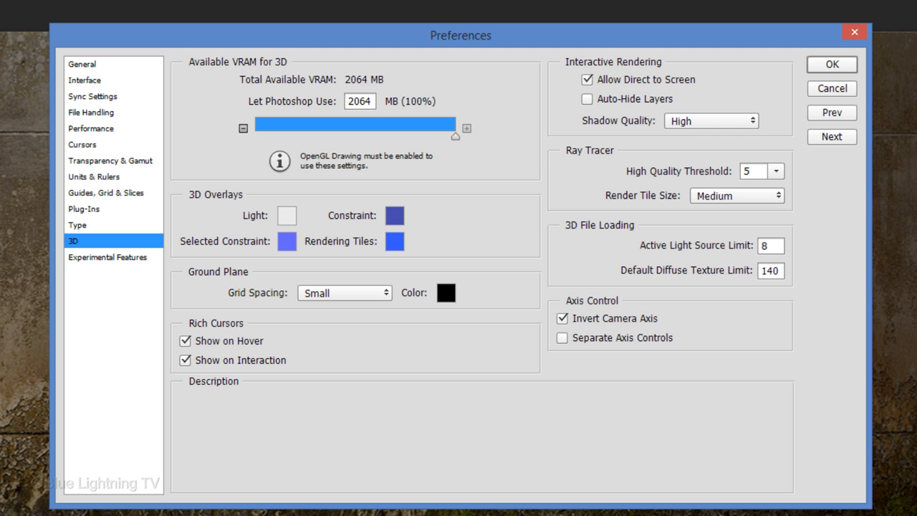
{"action": "mouse_move", "coordinate": [831, 64]}
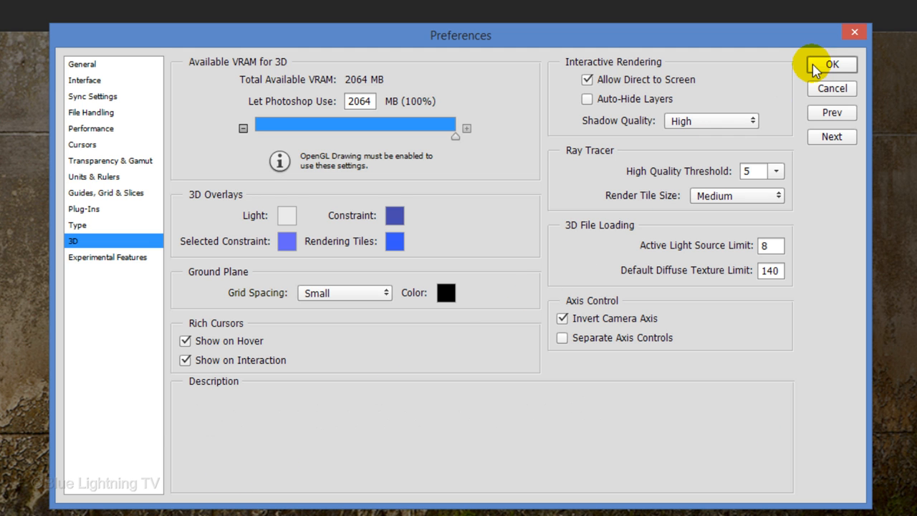
{"action": "left_click", "coordinate": [830, 64]}
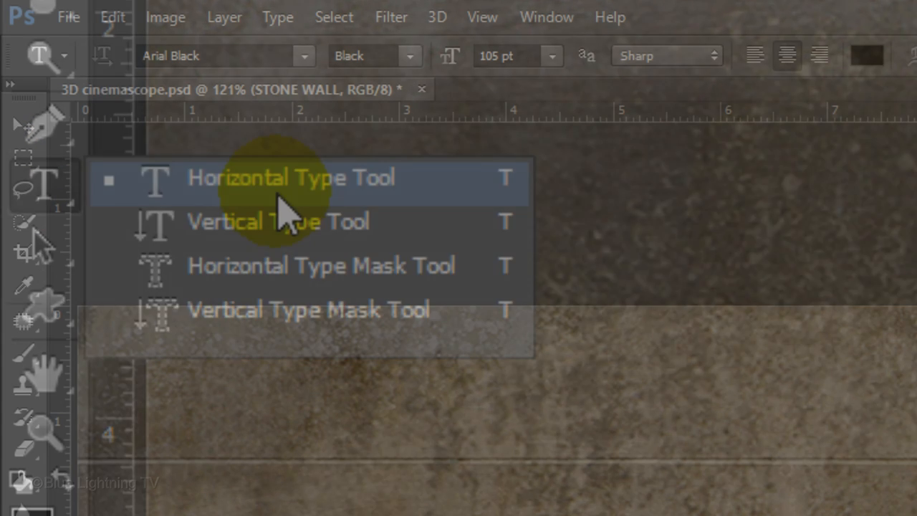
Step: Type 'MEDIA X FILMS' in black Arial Black at the centre of the stone wall
{"action": "left_click", "coordinate": [304, 56]}
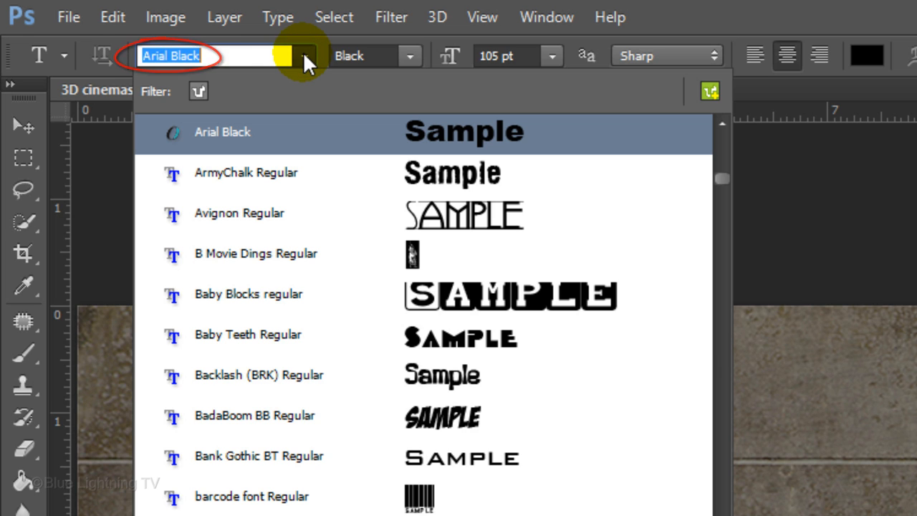
{"action": "left_click", "coordinate": [303, 56]}
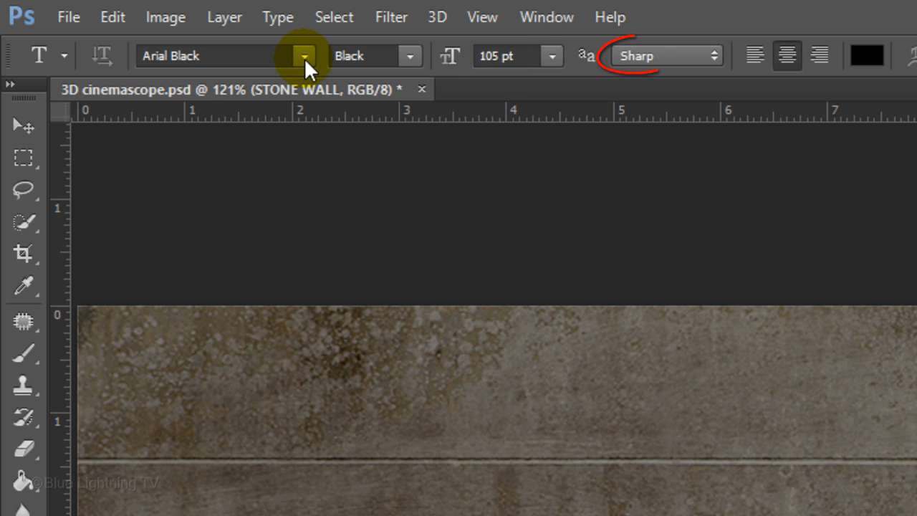
{"action": "left_click", "coordinate": [786, 55]}
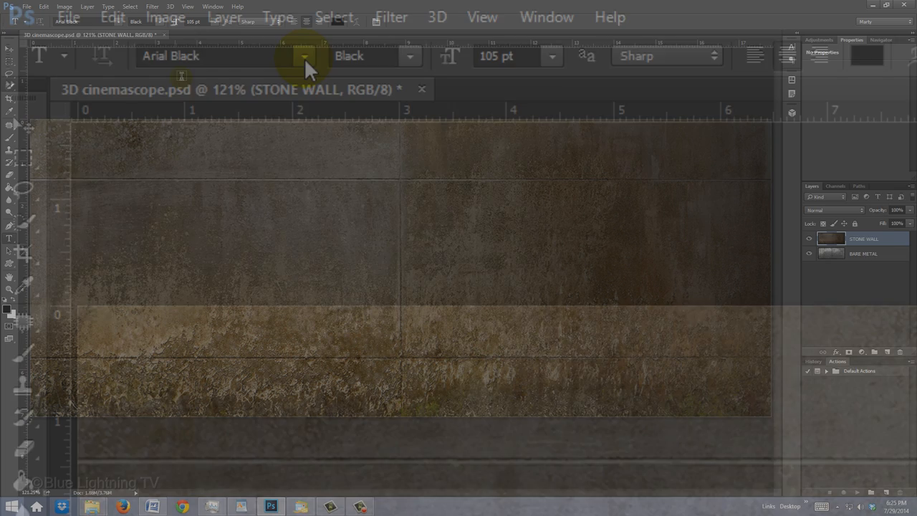
{"action": "left_click", "coordinate": [399, 272]}
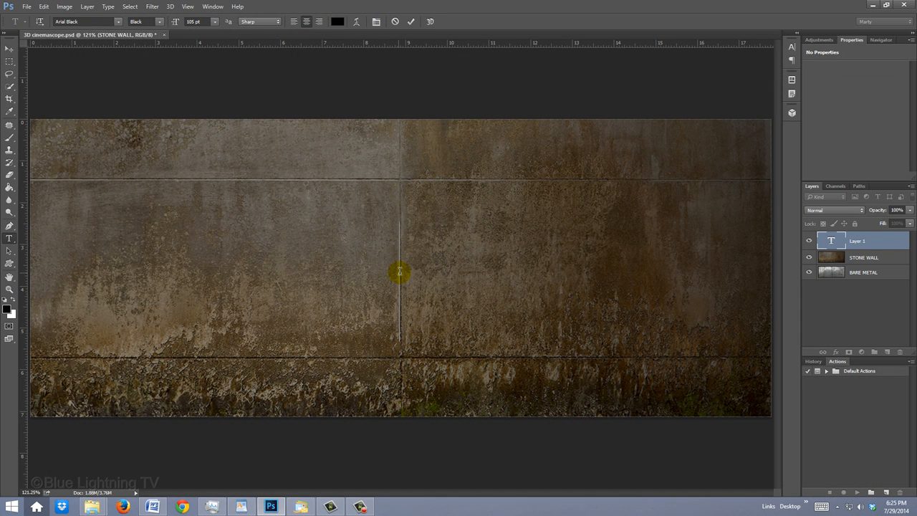
{"action": "type", "text": "MEDIA X FILMS"}
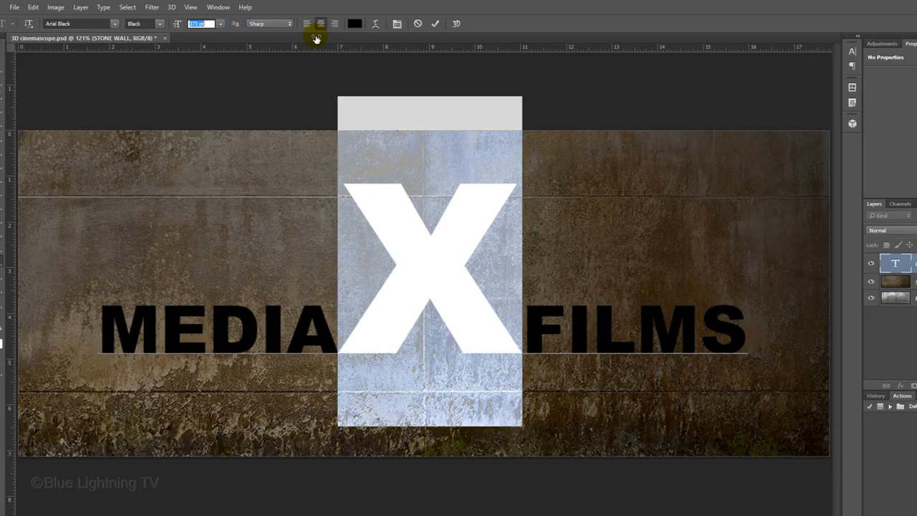
Step: Enlarge the X to 373 pt, tighten the kerning, and commit the MEDIAXFILMS text
{"action": "left_click", "coordinate": [218, 6]}
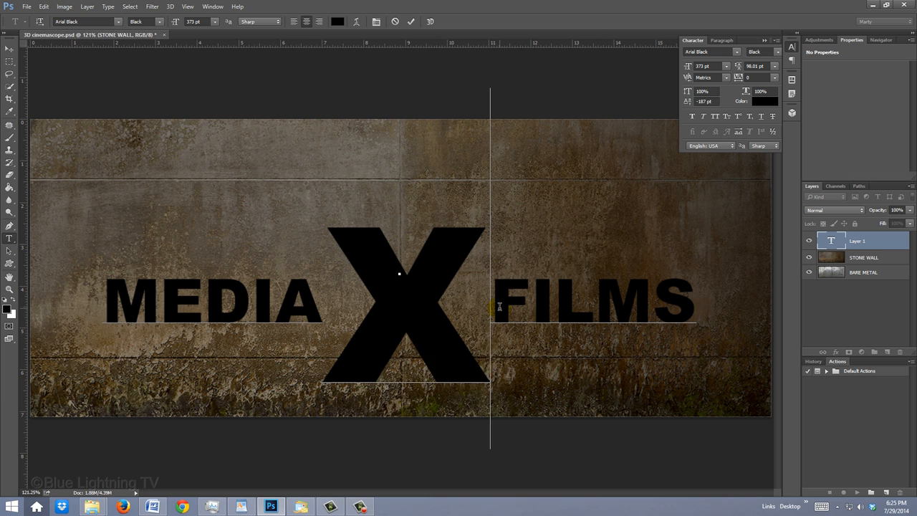
{"action": "key", "text": "alt"}
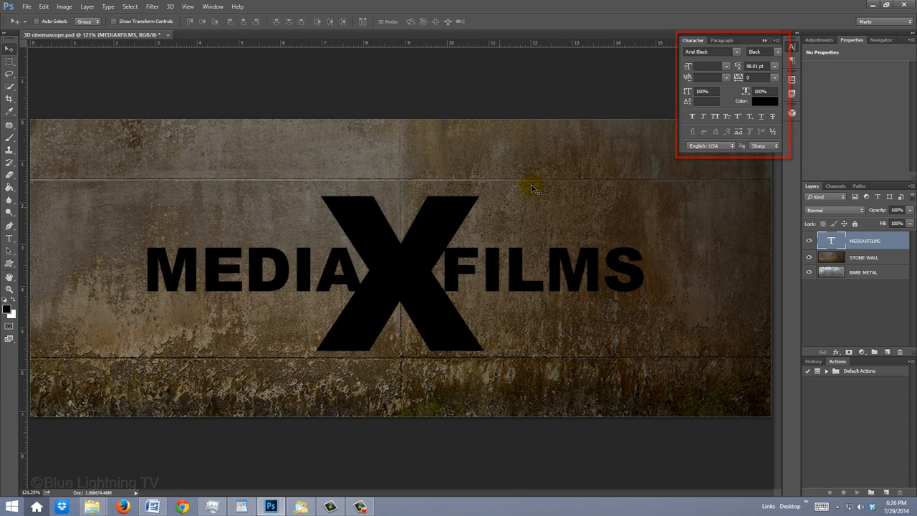
Step: Marquee around the logo, subtract the letter shapes, then delete the MEDIAXFILMS layer
{"action": "left_click", "coordinate": [764, 40]}
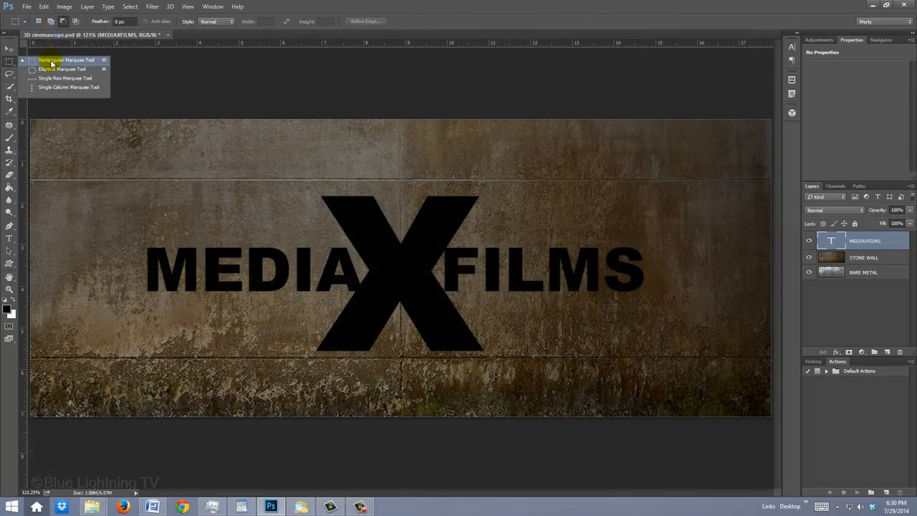
{"action": "left_click_drag", "start_coordinate": [102, 159], "coordinate": [582, 331]}
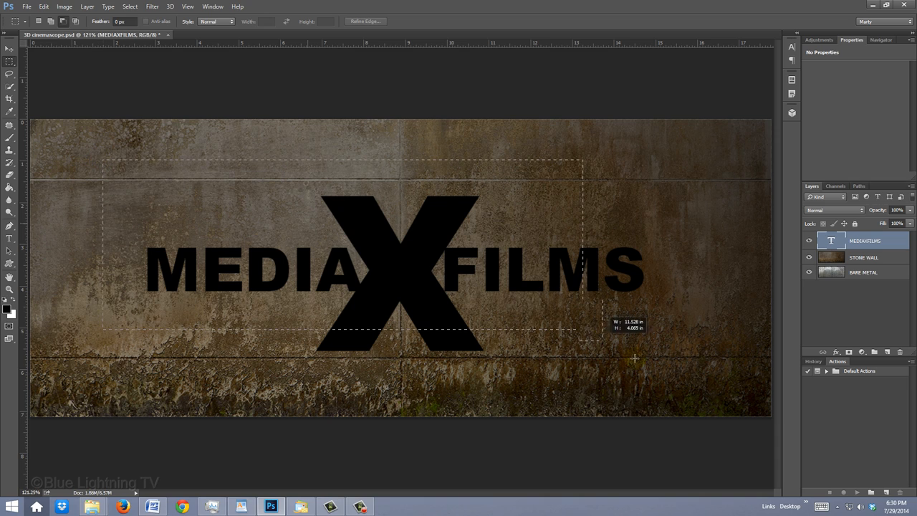
{"action": "left_click_drag", "start_coordinate": [584, 330], "coordinate": [686, 388]}
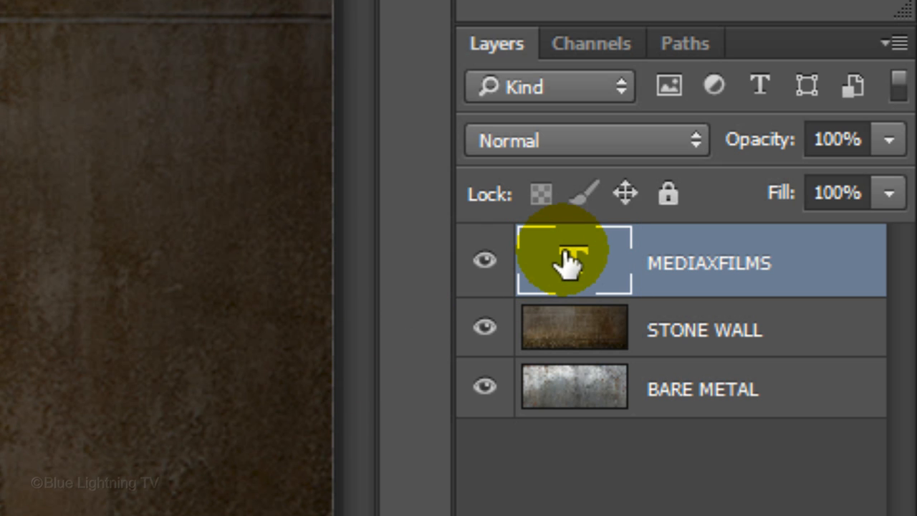
{"action": "key", "text": "ctrl+alt"}
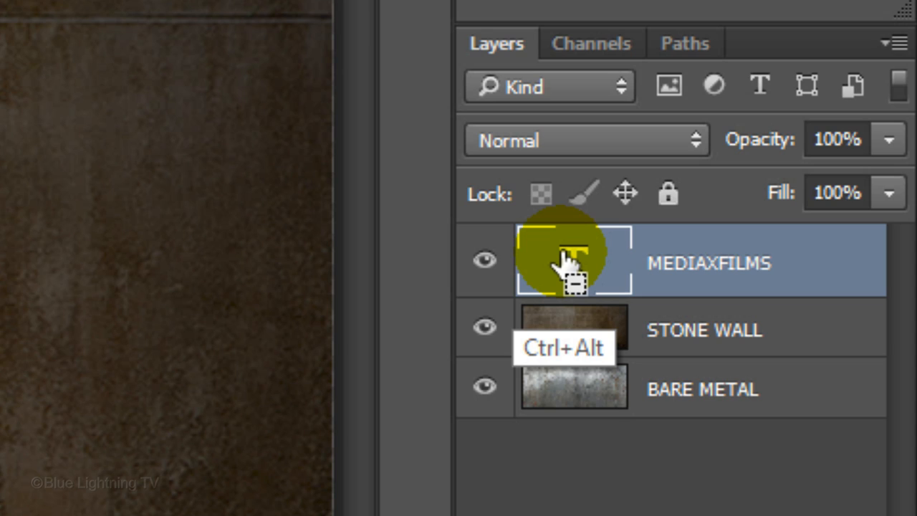
{"action": "left_click", "coordinate": [573, 260]}
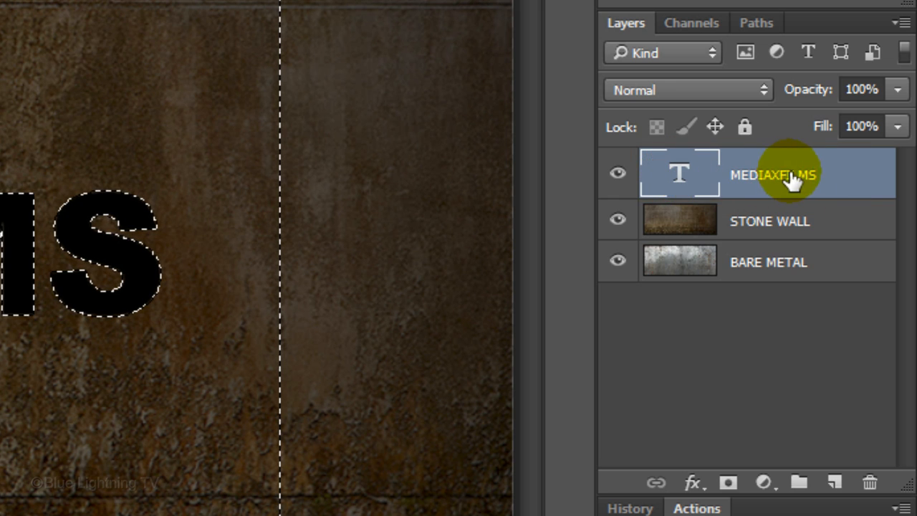
{"action": "left_click", "coordinate": [869, 482]}
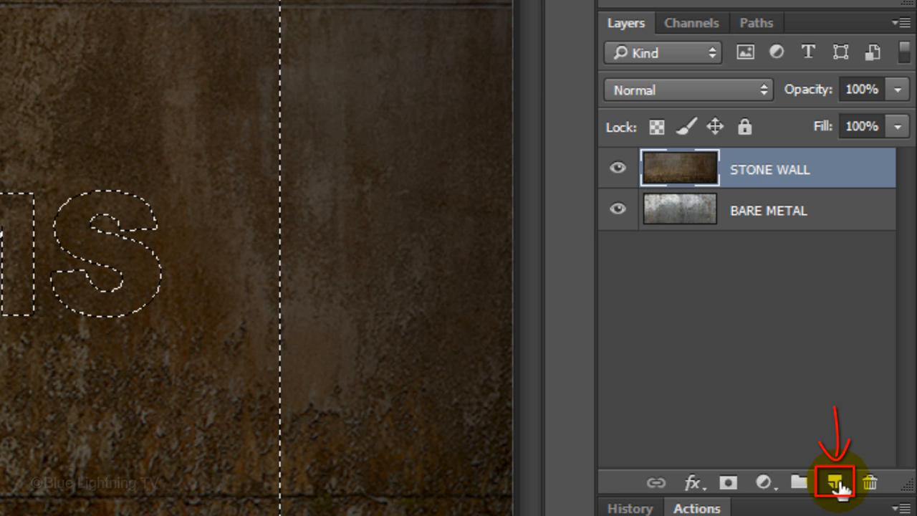
Step: Fill the letter-cutout selection with white on new Layer 1, then deselect
{"action": "left_click", "coordinate": [833, 482]}
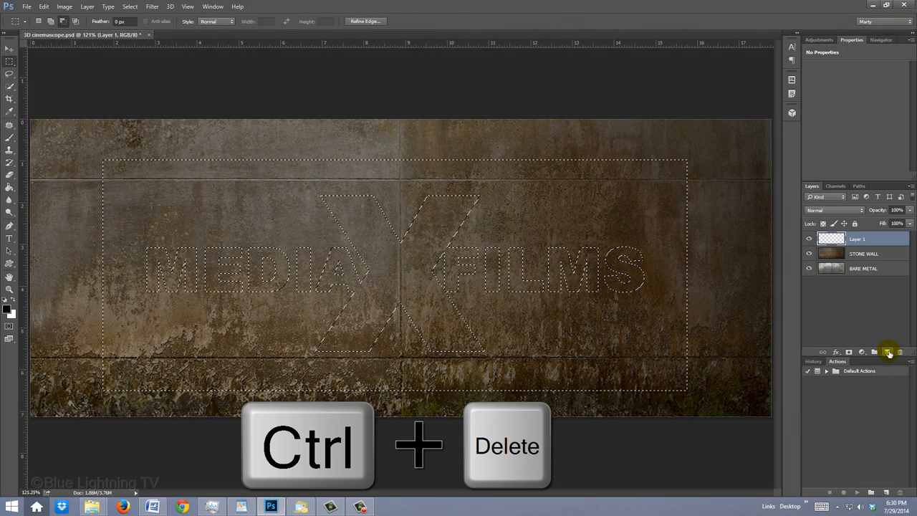
{"action": "key", "text": "ctrl+Delete"}
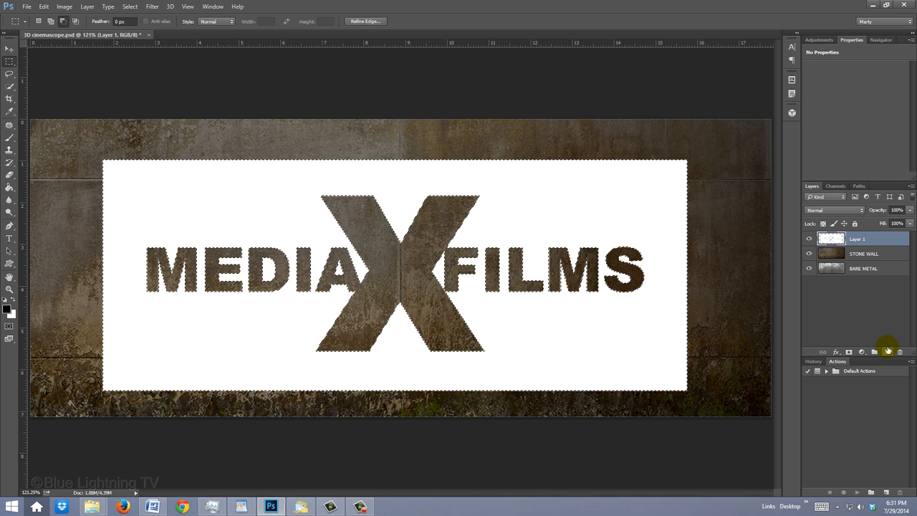
{"action": "key", "text": "ctrl+d"}
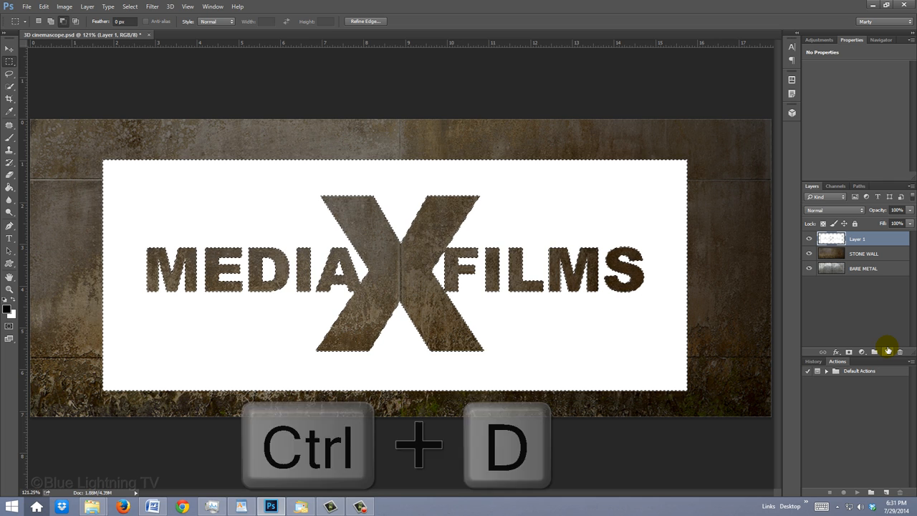
{"action": "key", "text": "Ctrl+D"}
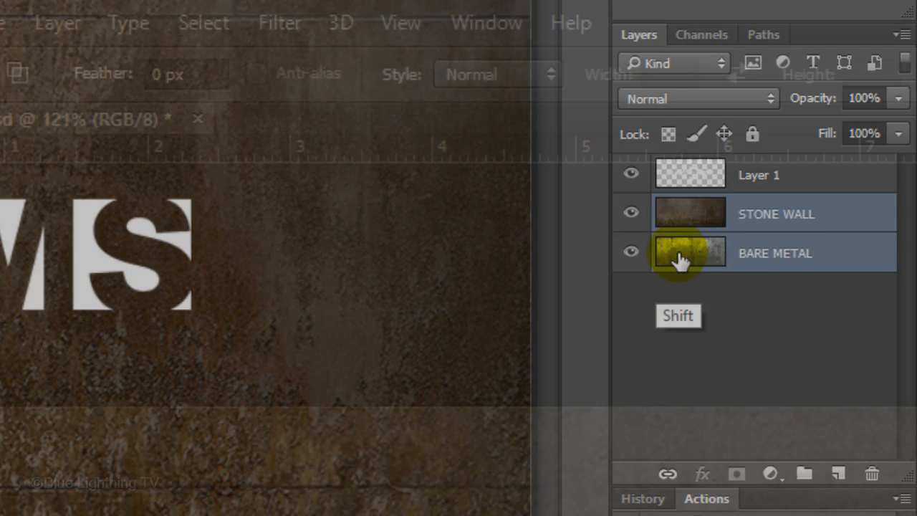
Step: Make a Postcard mesh from STONE WALL and BARE METAL, accepting the 3D workspace
{"action": "left_click", "coordinate": [341, 22]}
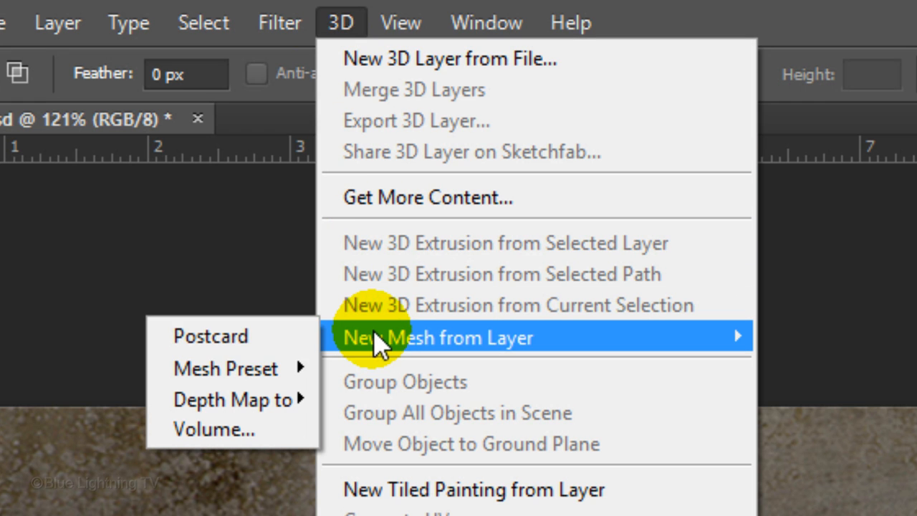
{"action": "left_click", "coordinate": [211, 336]}
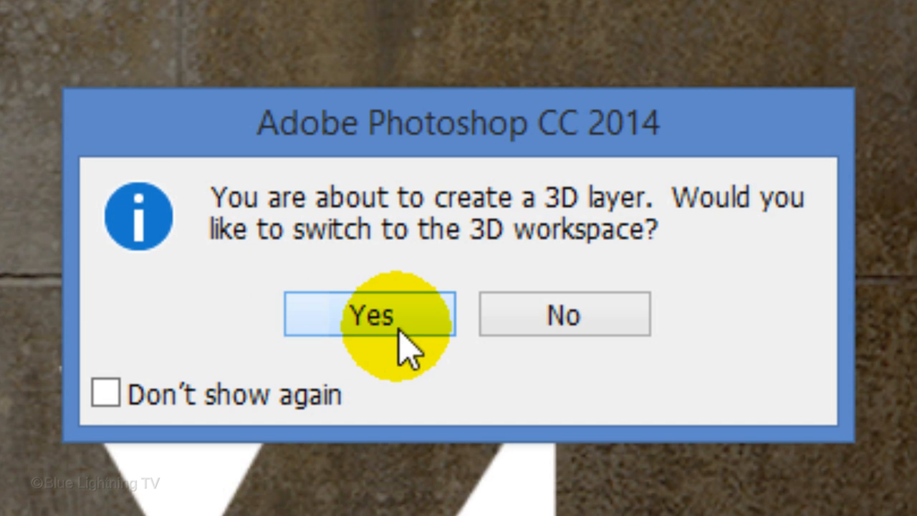
{"action": "left_click", "coordinate": [370, 315]}
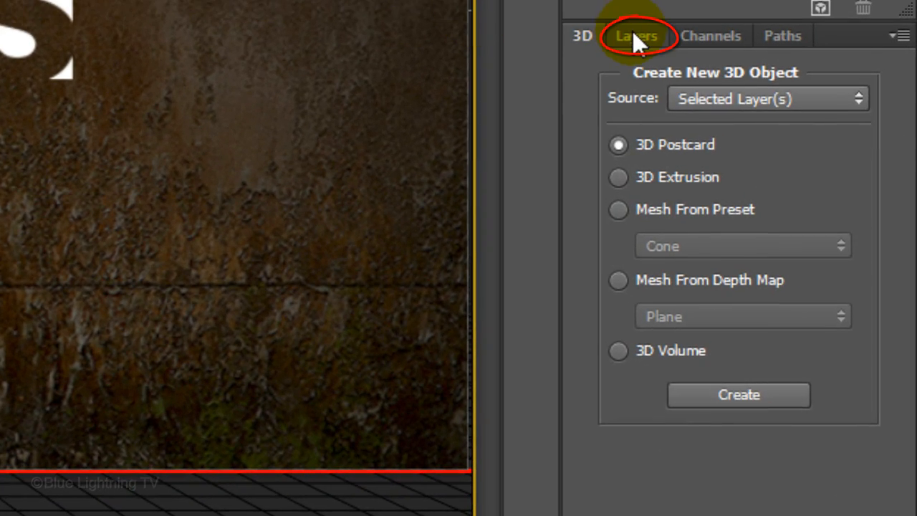
Step: Select the BARE METAL 3D layer and expand its full scene hierarchy
{"action": "left_click", "coordinate": [636, 35]}
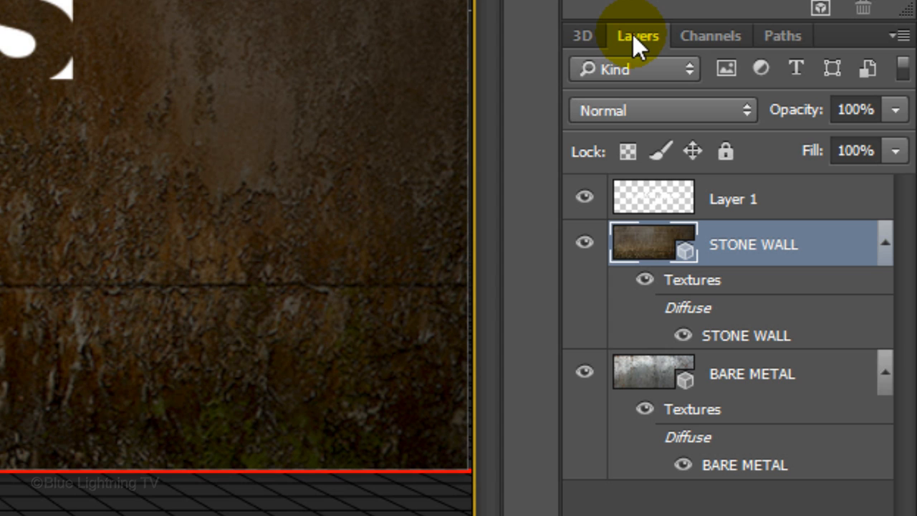
{"action": "left_click", "coordinate": [652, 374]}
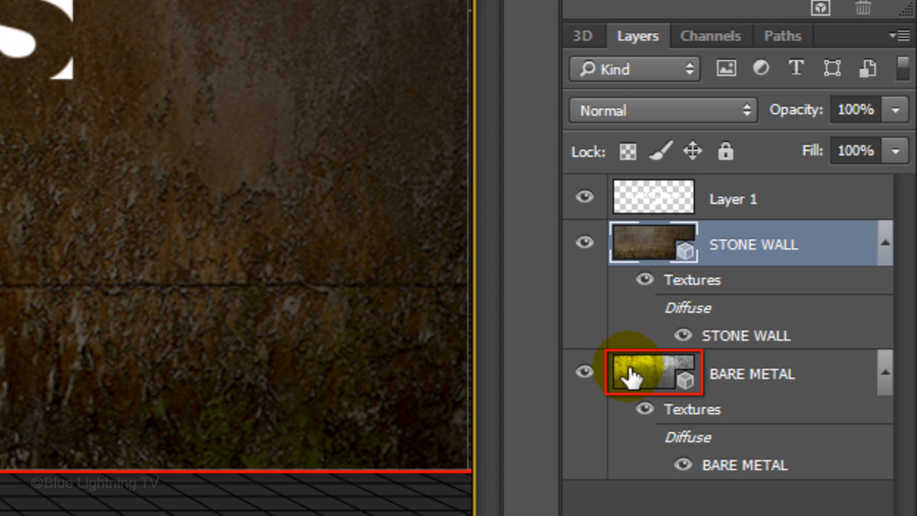
{"action": "left_click", "coordinate": [652, 373]}
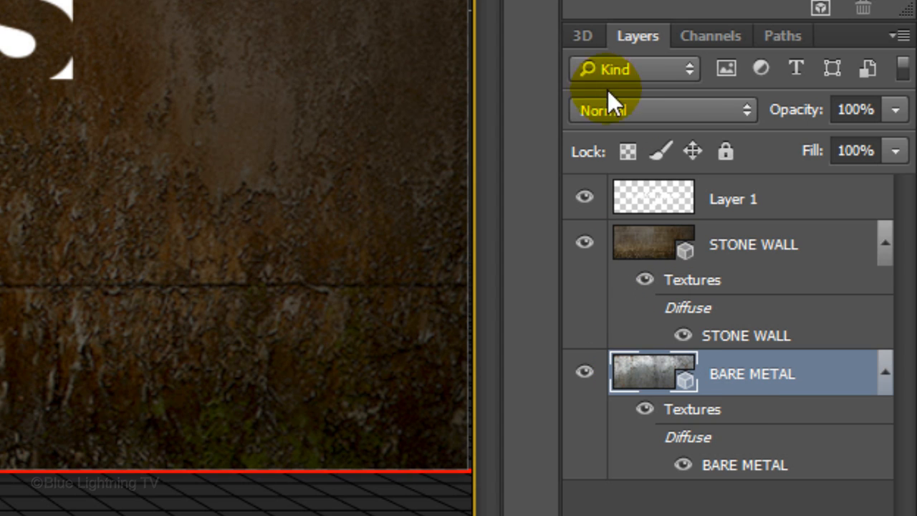
{"action": "left_click", "coordinate": [583, 35]}
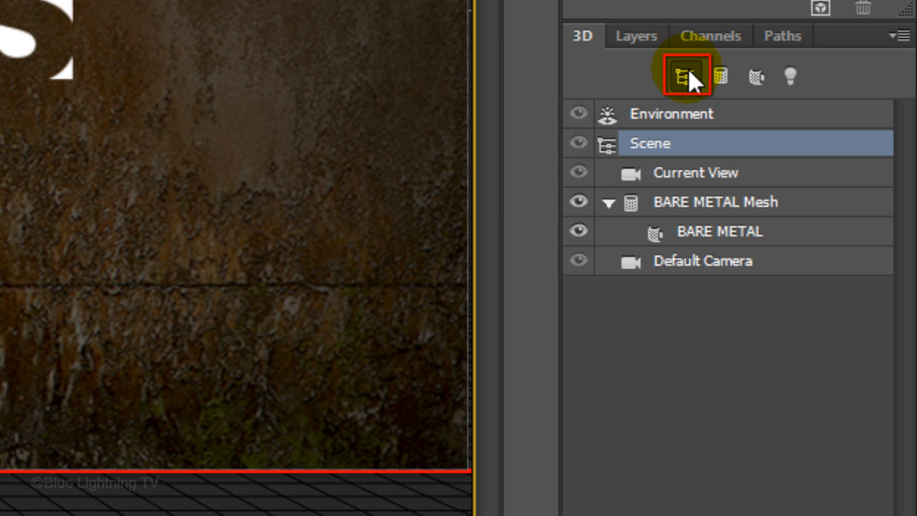
{"action": "left_click", "coordinate": [719, 230]}
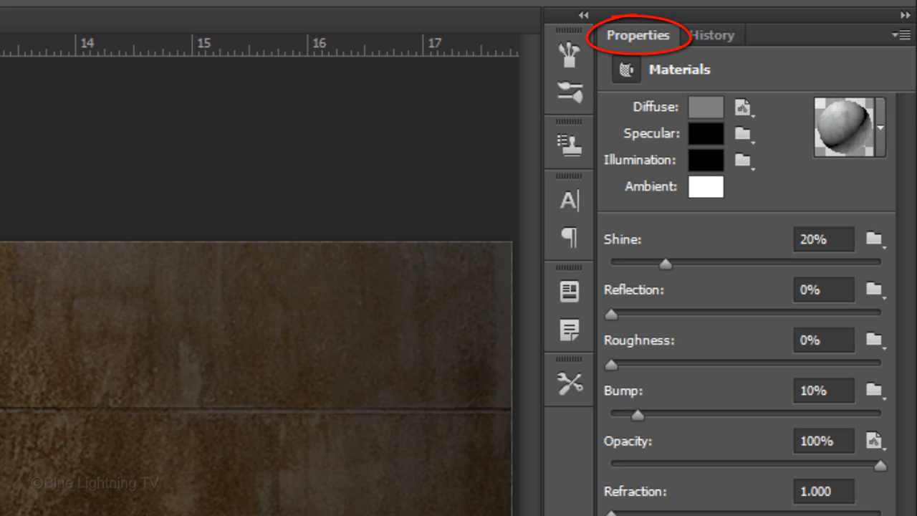
Step: Save the selected material as a new material preset named BARE METAL
{"action": "left_click", "coordinate": [823, 441]}
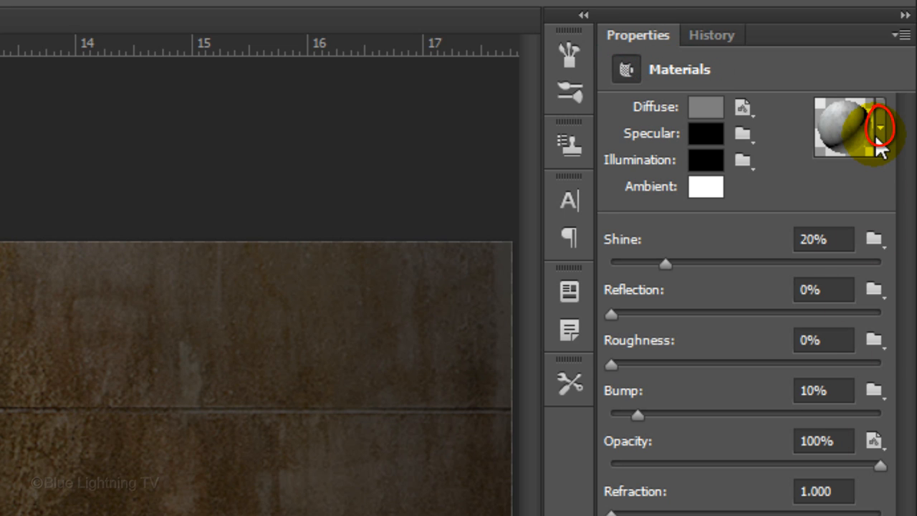
{"action": "left_click", "coordinate": [880, 128]}
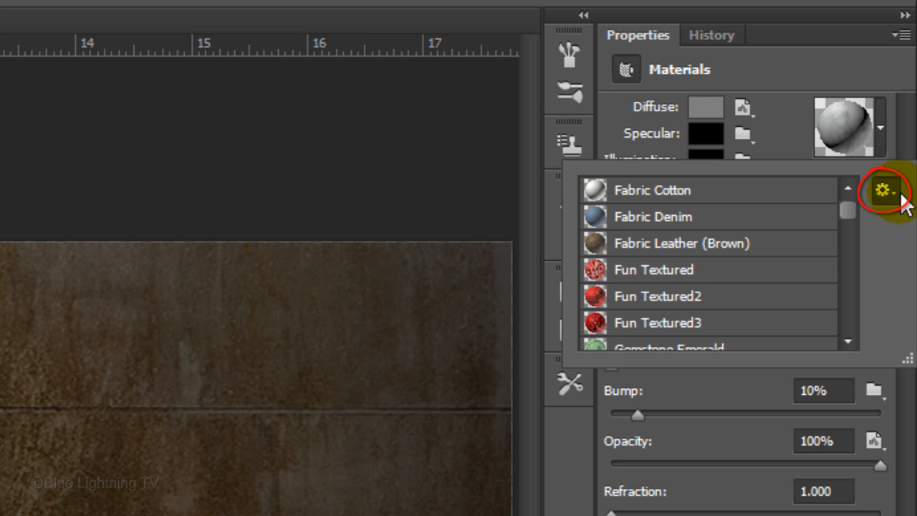
{"action": "left_click", "coordinate": [883, 191]}
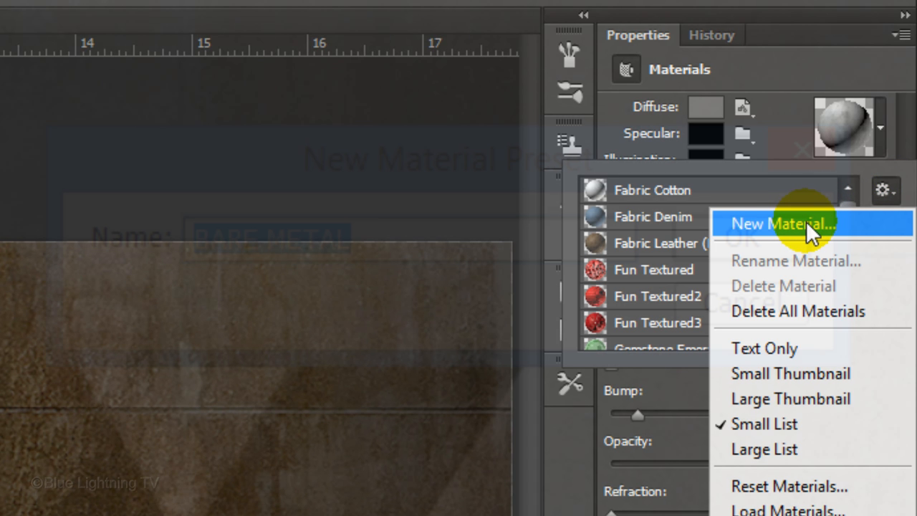
{"action": "left_click", "coordinate": [781, 223]}
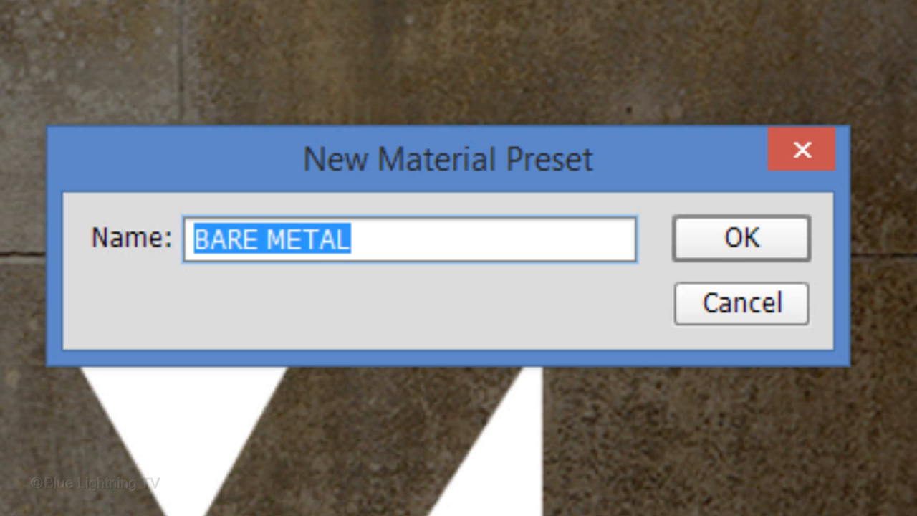
{"action": "left_click", "coordinate": [740, 238]}
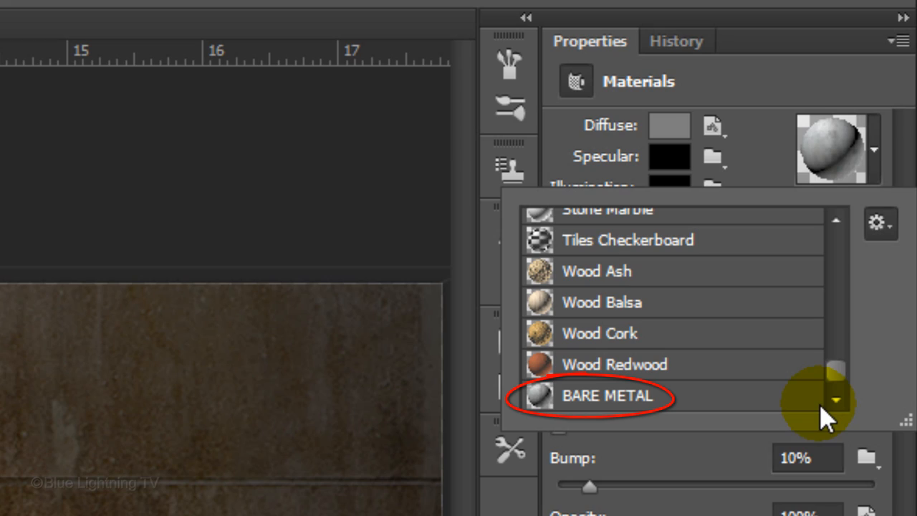
{"action": "left_click", "coordinate": [607, 396]}
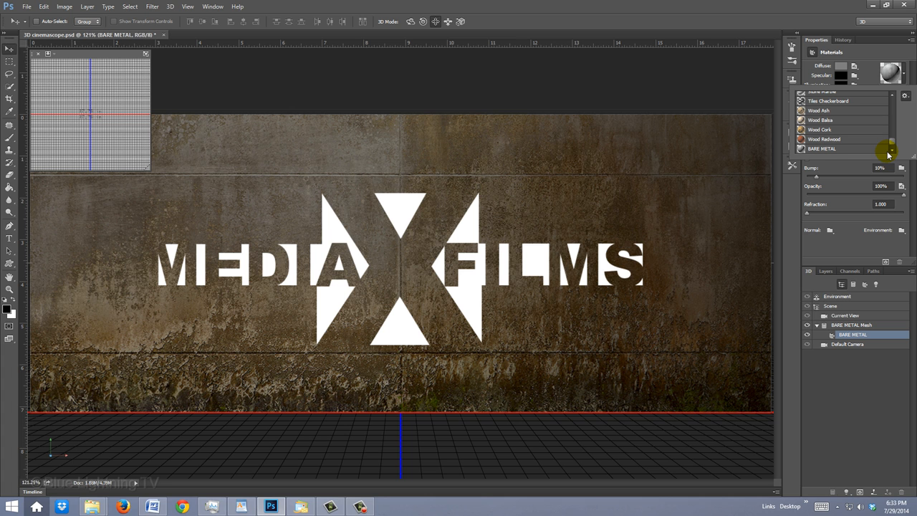
Step: Extrude Layer 1 with 3D > New 3D Extrusion from Selected Layer
{"action": "left_click", "coordinate": [825, 271]}
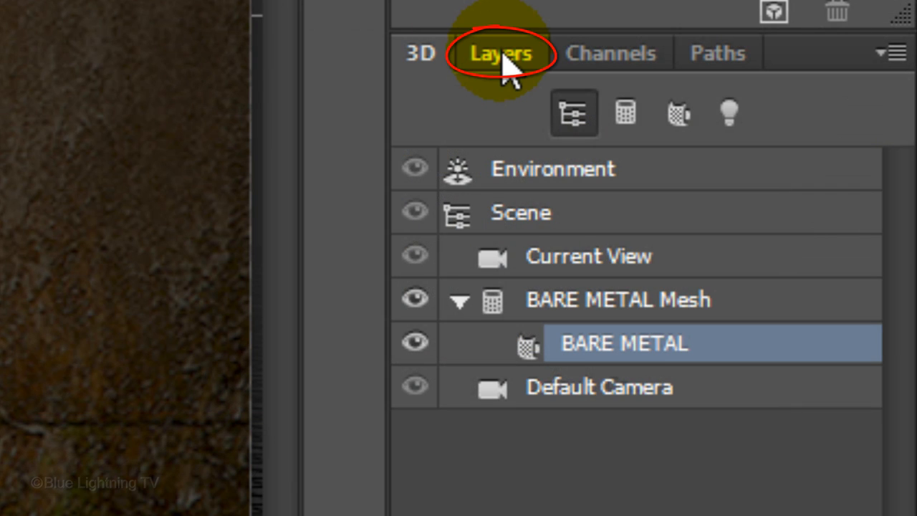
{"action": "left_click", "coordinate": [502, 53]}
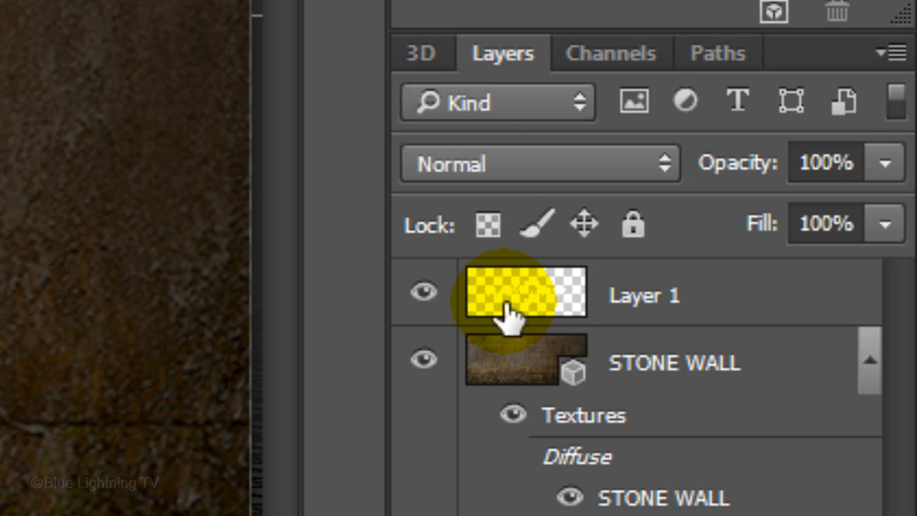
{"action": "left_click", "coordinate": [642, 295]}
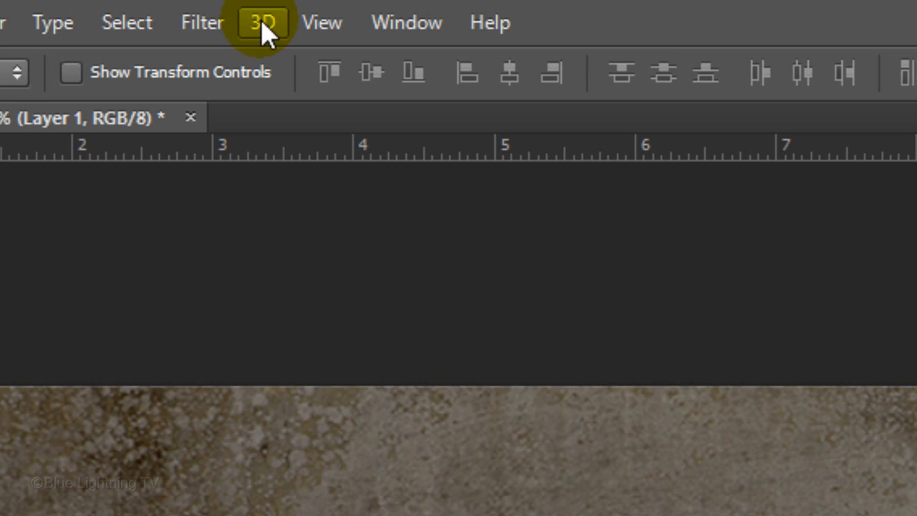
{"action": "left_click", "coordinate": [262, 22]}
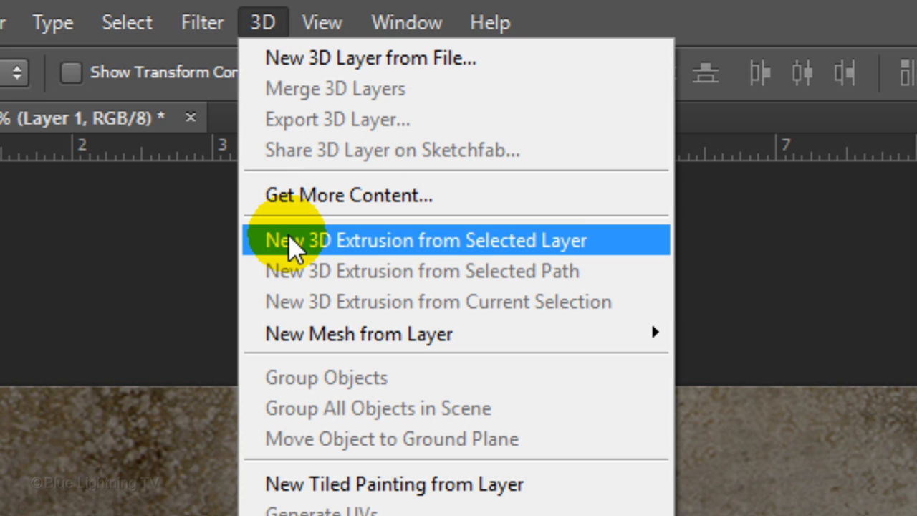
{"action": "left_click", "coordinate": [425, 239]}
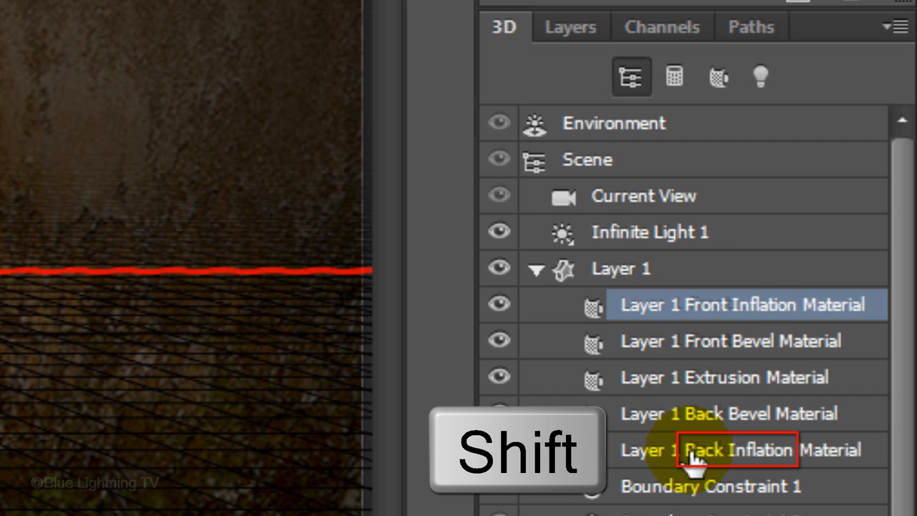
Step: Select all five logo materials and set their Reflection to 35%
{"action": "left_click", "coordinate": [717, 449]}
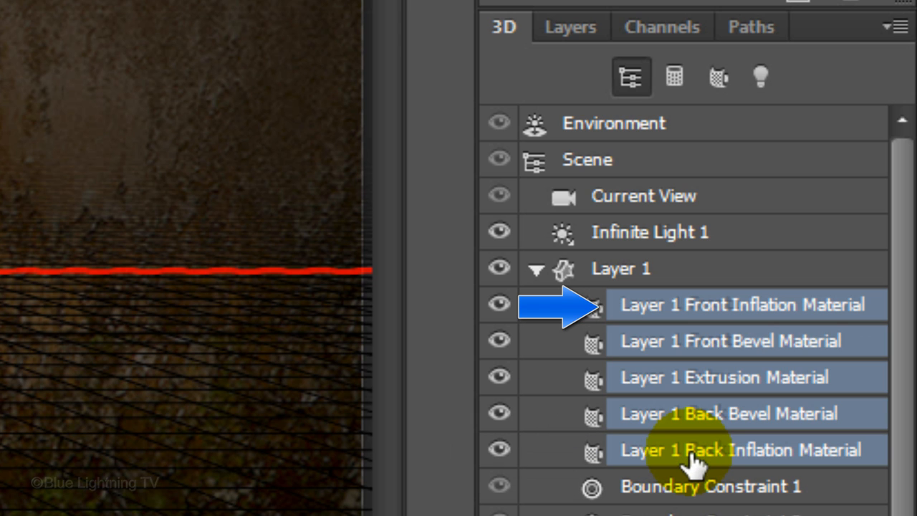
{"action": "left_click", "coordinate": [741, 449]}
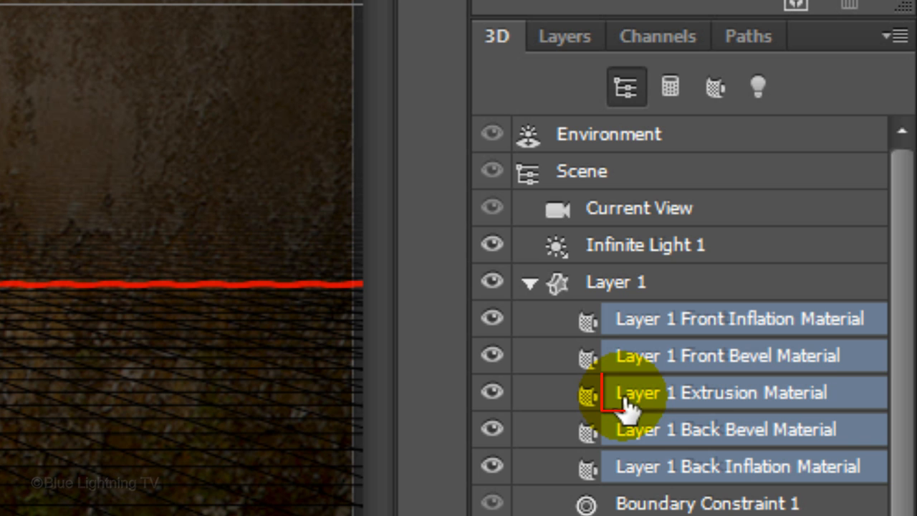
{"action": "left_click", "coordinate": [720, 391]}
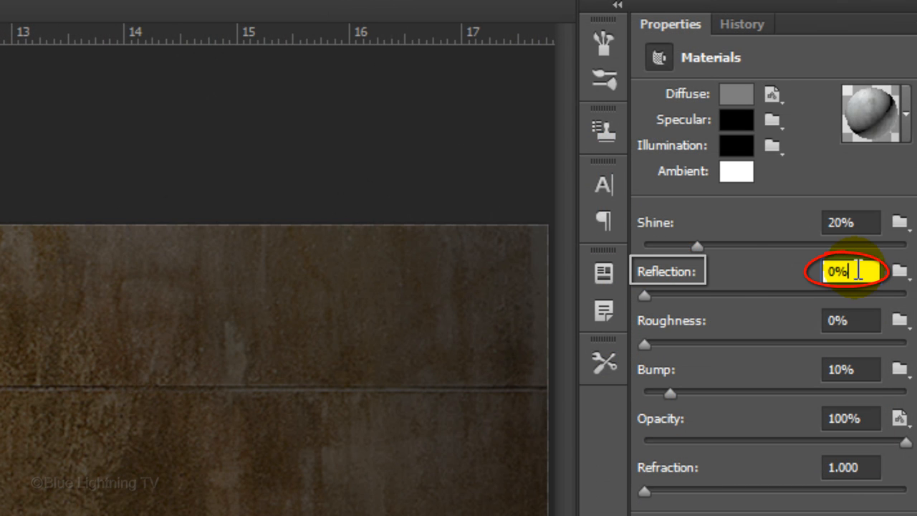
{"action": "type", "text": "35"}
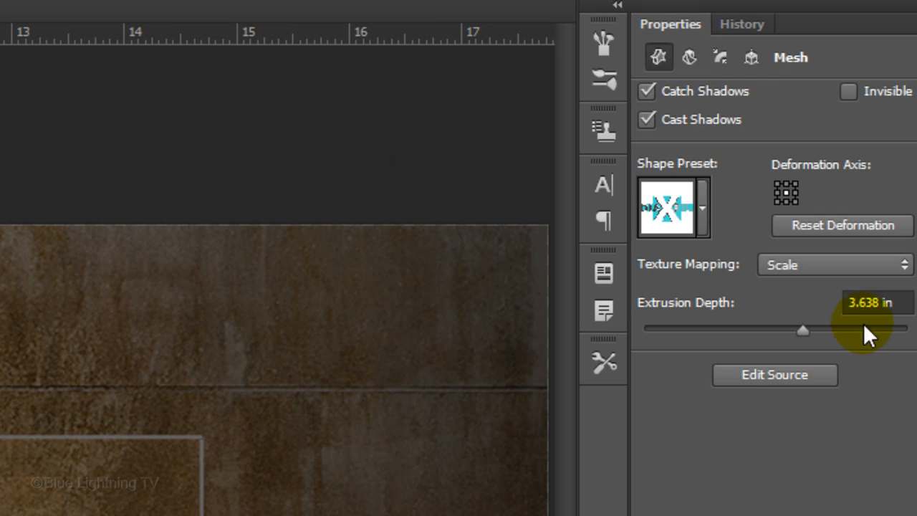
Step: Enter 2 in for Extrusion Depth and 90 in the X rotation coordinate
{"action": "left_click", "coordinate": [869, 303]}
{"action": "type", "text": "2"}
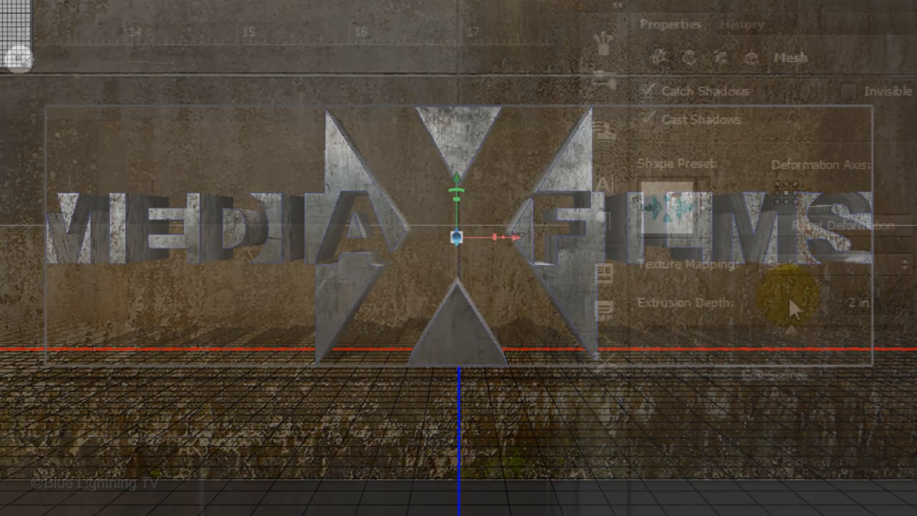
{"action": "left_click", "coordinate": [752, 57]}
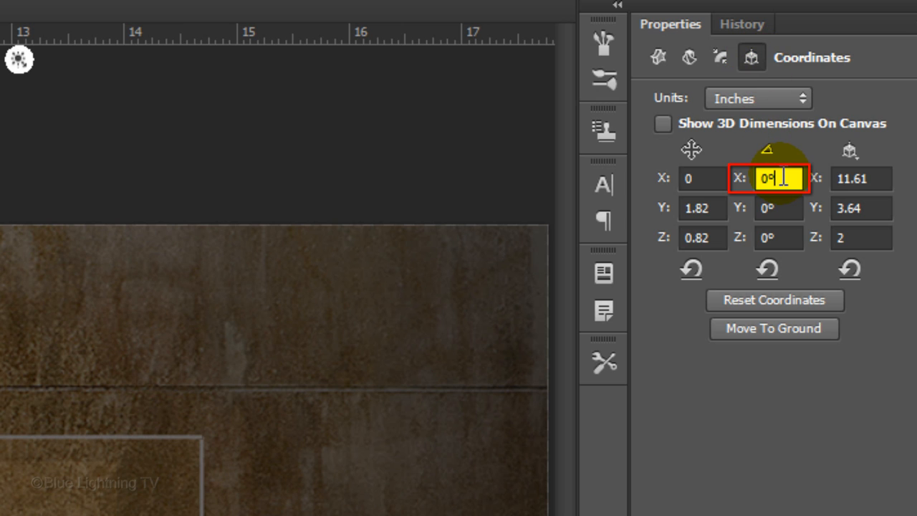
{"action": "type", "text": "90"}
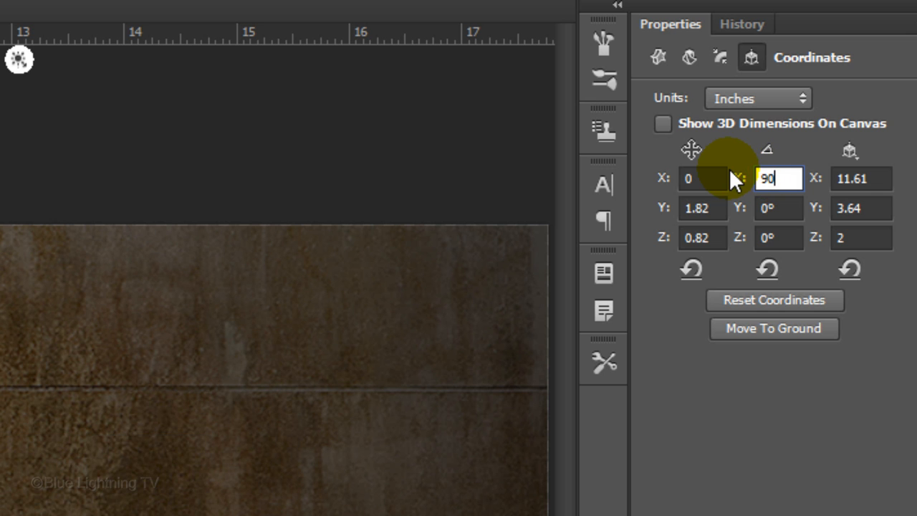
{"action": "key", "text": "Enter"}
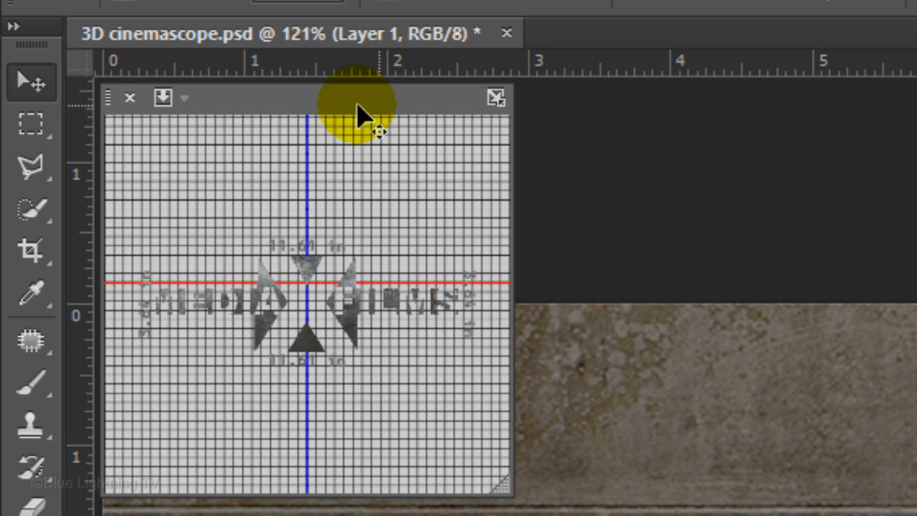
Step: Apply 3D > Move Object to Ground Plane to rest the extruded logo
{"action": "left_click", "coordinate": [184, 98]}
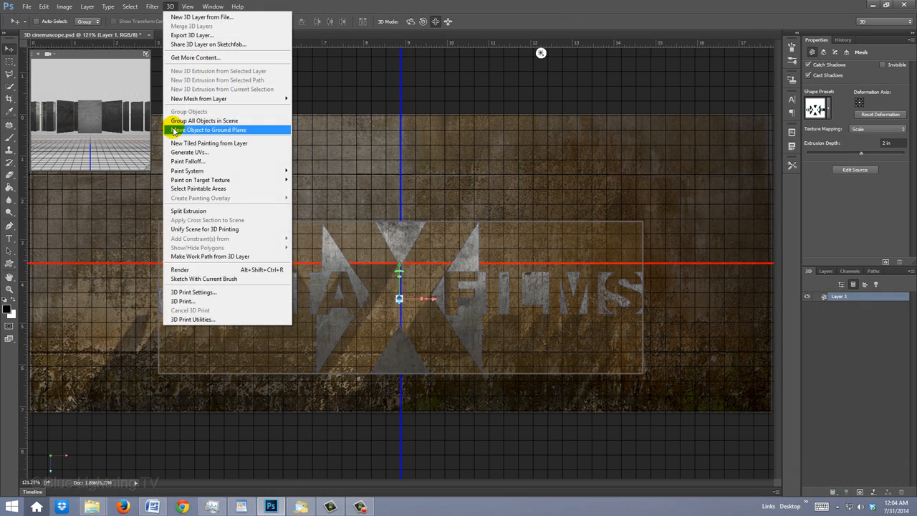
{"action": "left_click", "coordinate": [208, 129]}
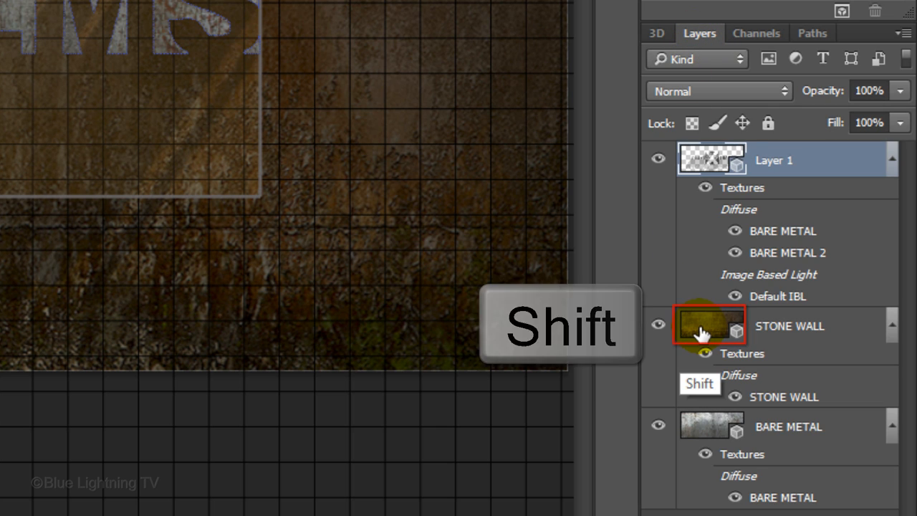
Step: Select Layer 1 with STONE WALL and merge them via 3D > Merge 3D Layers
{"action": "left_click", "coordinate": [710, 325]}
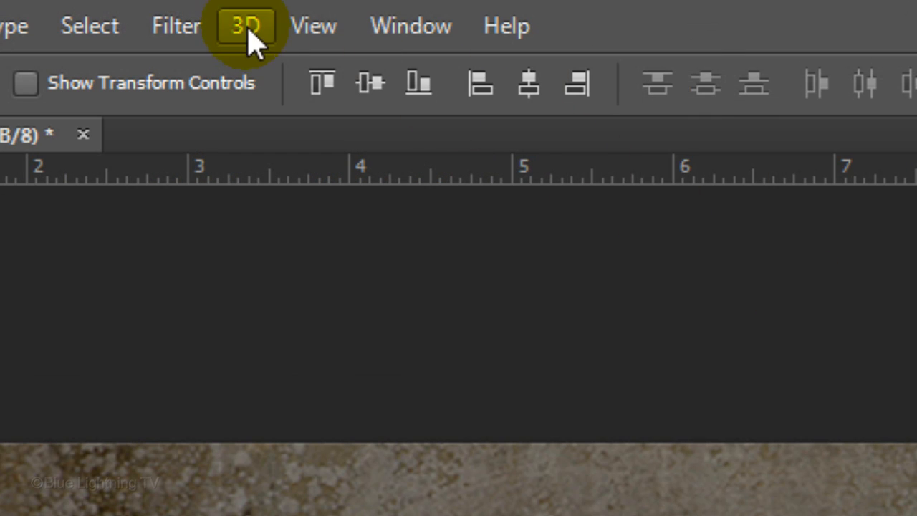
{"action": "left_click", "coordinate": [245, 25]}
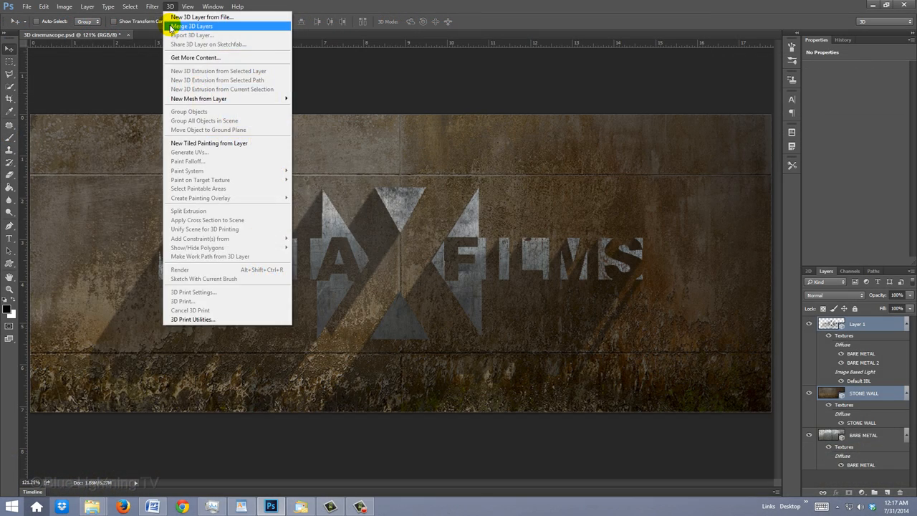
{"action": "left_click", "coordinate": [191, 27]}
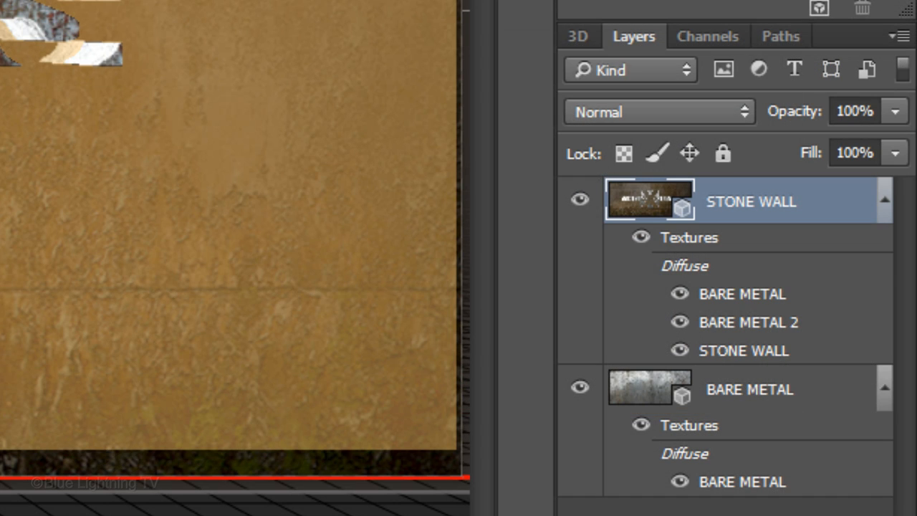
Step: Show the Whole Scene in the 3D panel and select Environment to view its lighting properties
{"action": "left_click", "coordinate": [579, 36]}
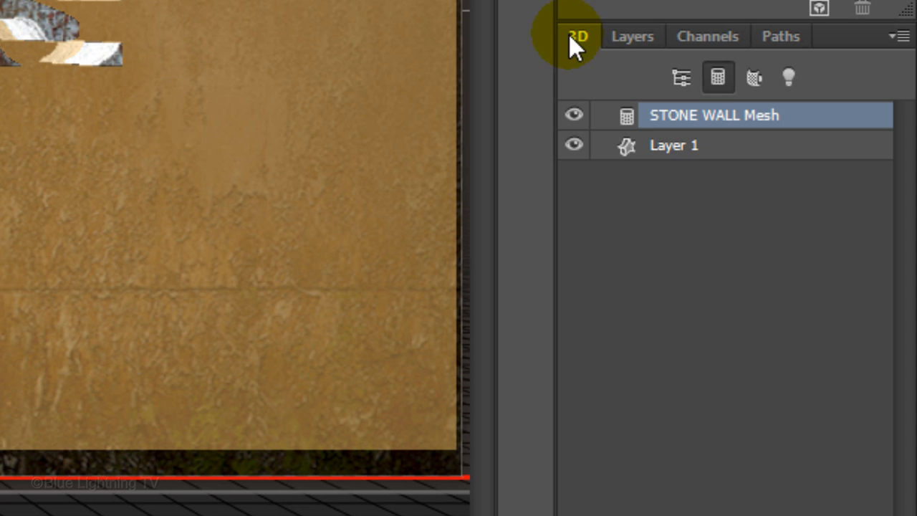
{"action": "left_click", "coordinate": [680, 78]}
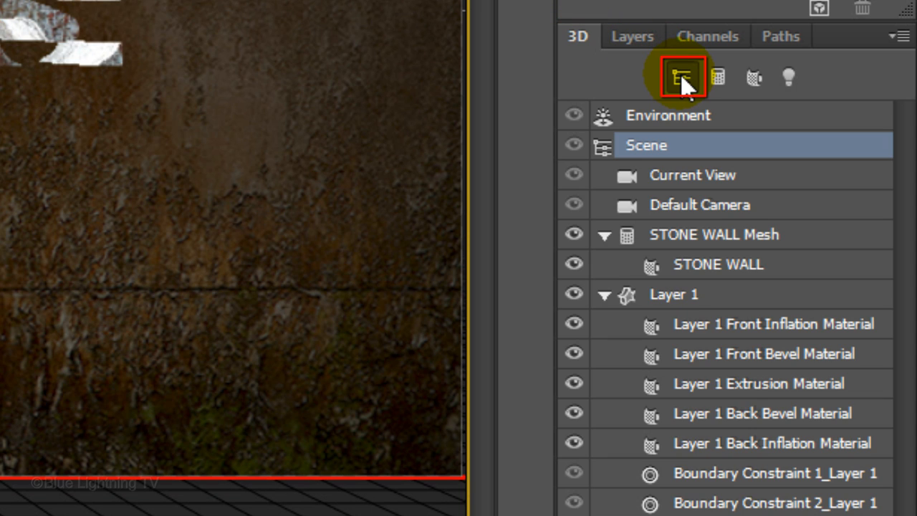
{"action": "left_click", "coordinate": [667, 115]}
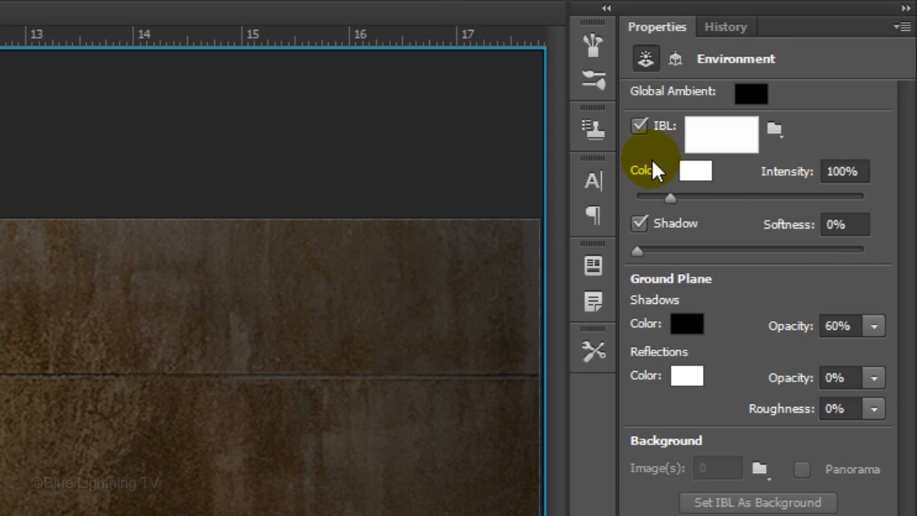
{"action": "left_click", "coordinate": [638, 125]}
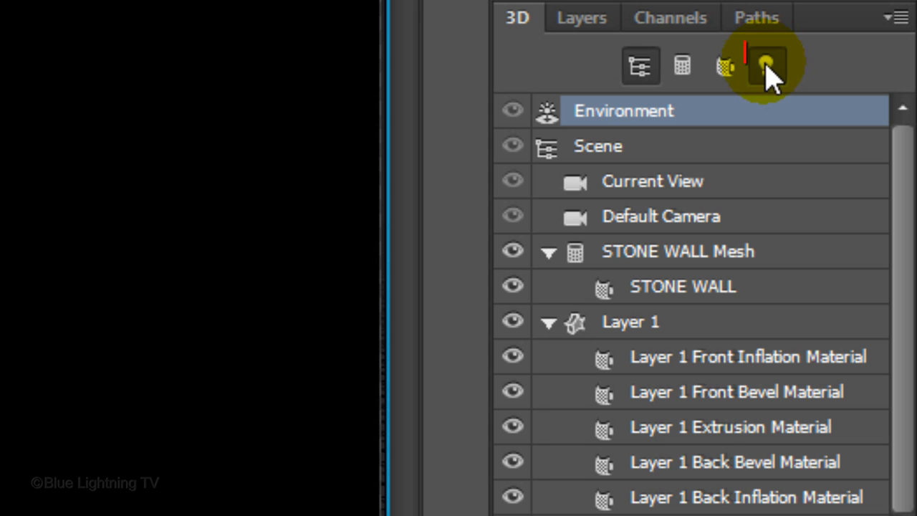
Step: Filter the 3D panel to lights and add a new Infinite Light
{"action": "left_click", "coordinate": [767, 66]}
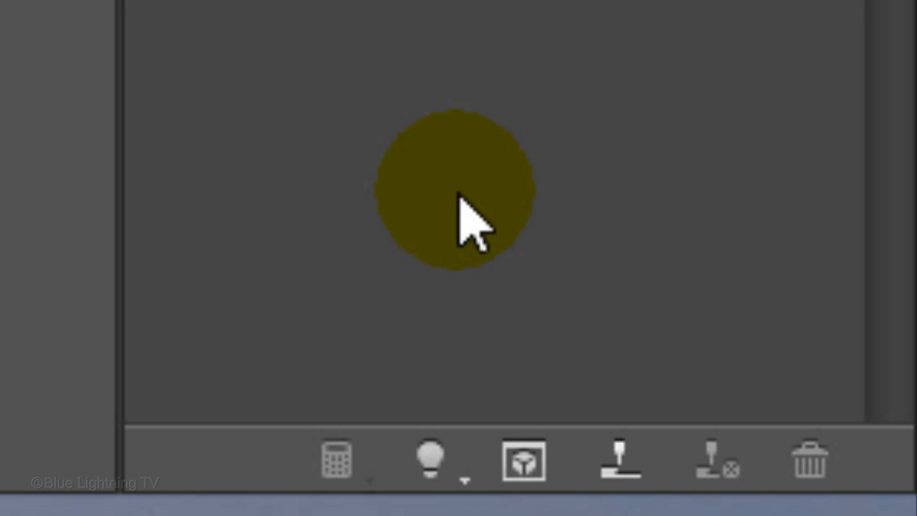
{"action": "left_click", "coordinate": [431, 459]}
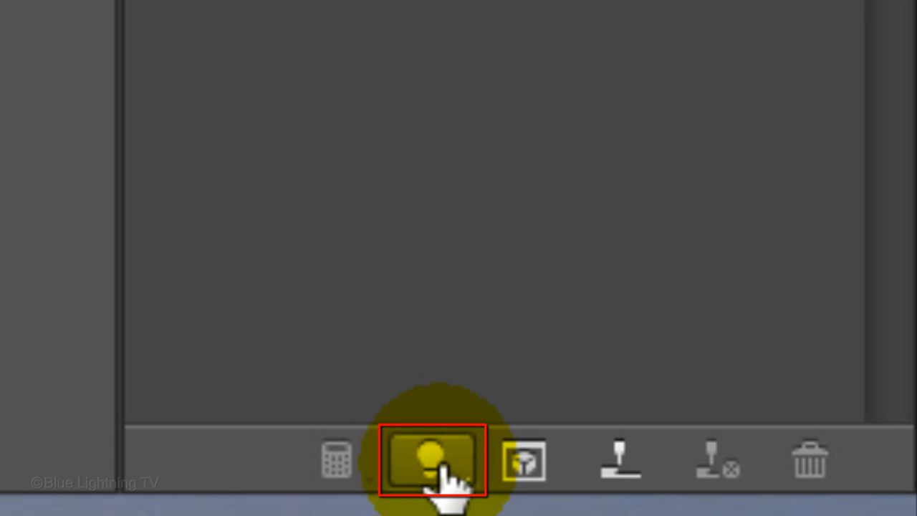
{"action": "left_click", "coordinate": [430, 459]}
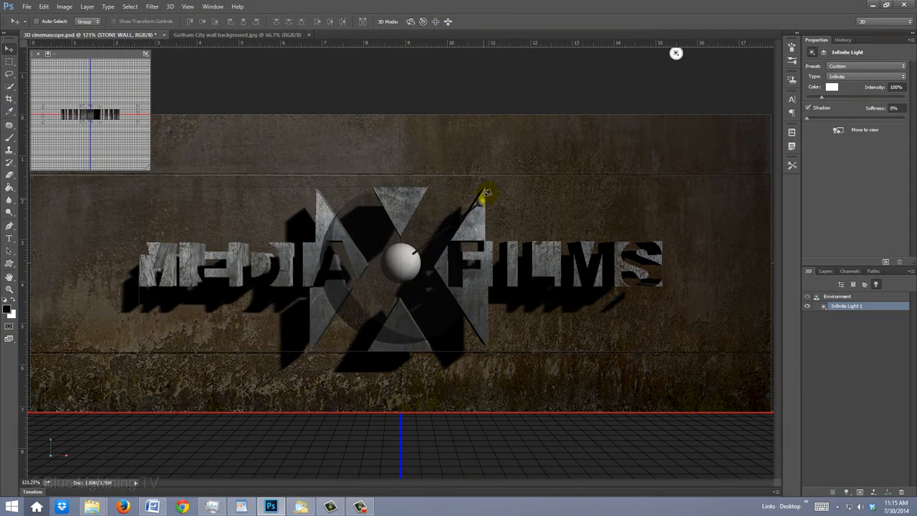
Step: Aim Infinite Light 1 so shadows fall below the logo, at 150% intensity and 30% softness
{"action": "left_click_drag", "start_coordinate": [486, 193], "coordinate": [489, 187]}
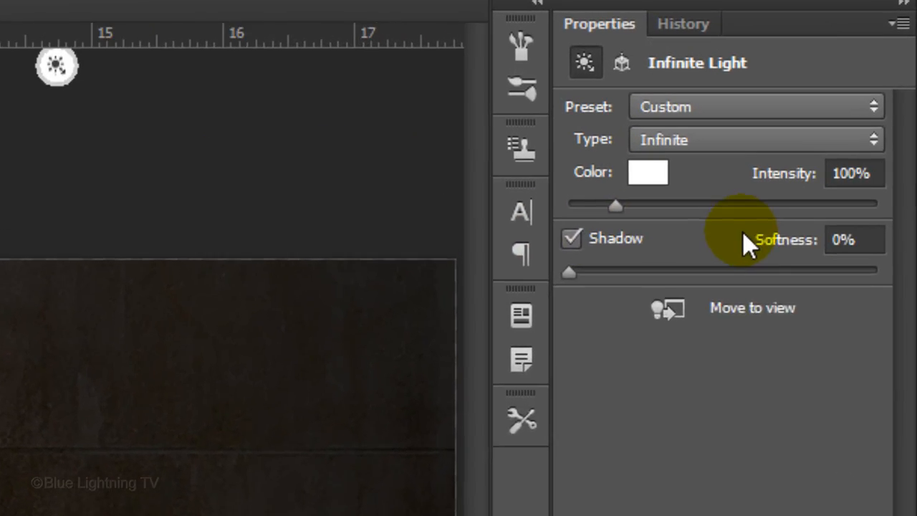
{"action": "left_click", "coordinate": [855, 239]}
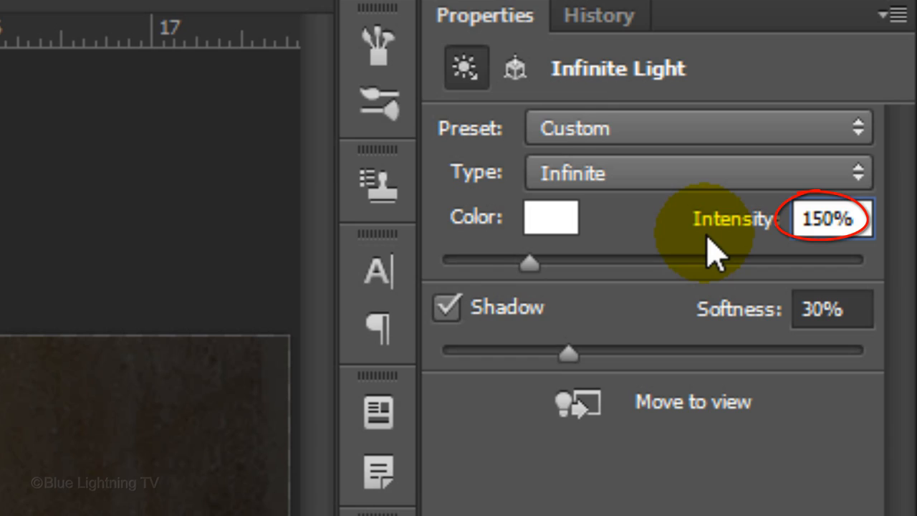
{"action": "left_click", "coordinate": [610, 86]}
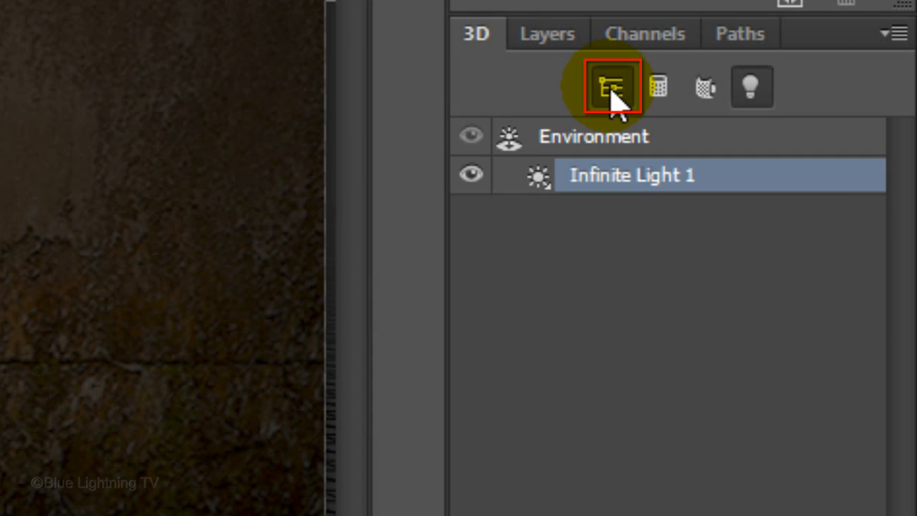
Step: Select Current View and orbit the camera with 3D Rotate to angle the wall steeply
{"action": "left_click", "coordinate": [611, 86]}
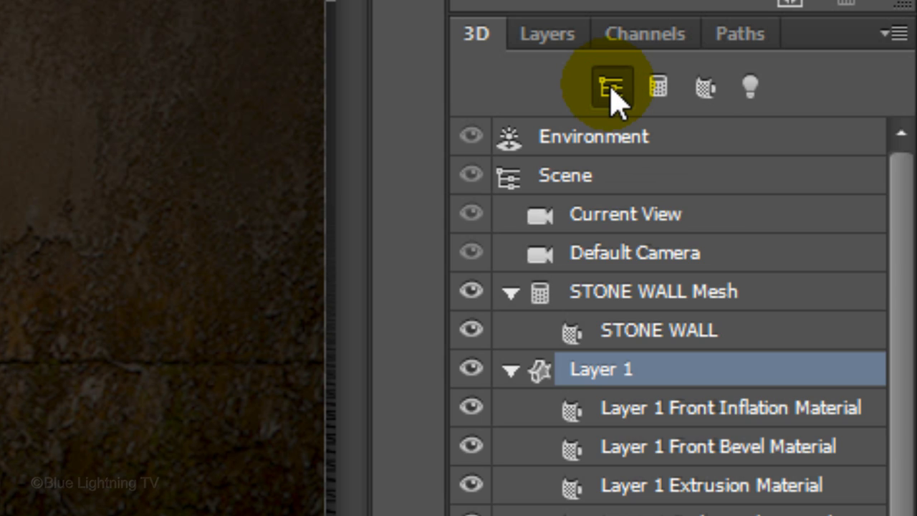
{"action": "left_click", "coordinate": [625, 213]}
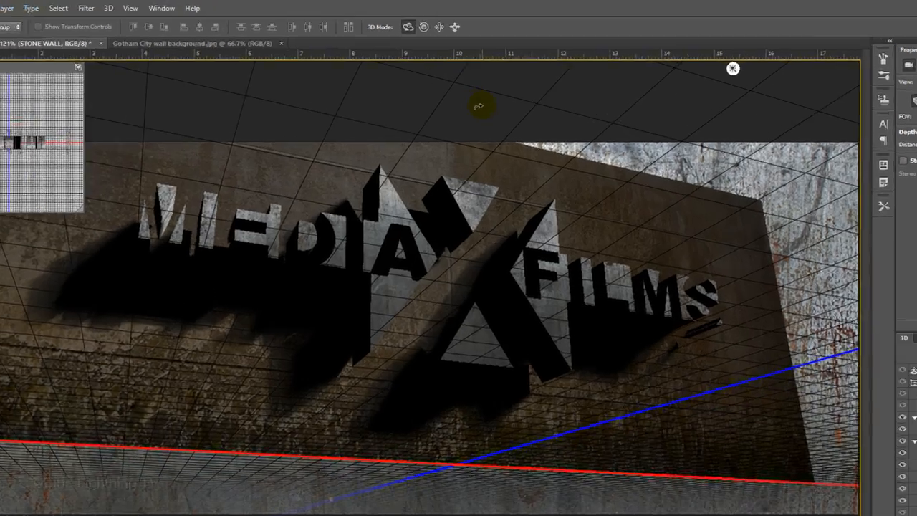
{"action": "left_click", "coordinate": [439, 27]}
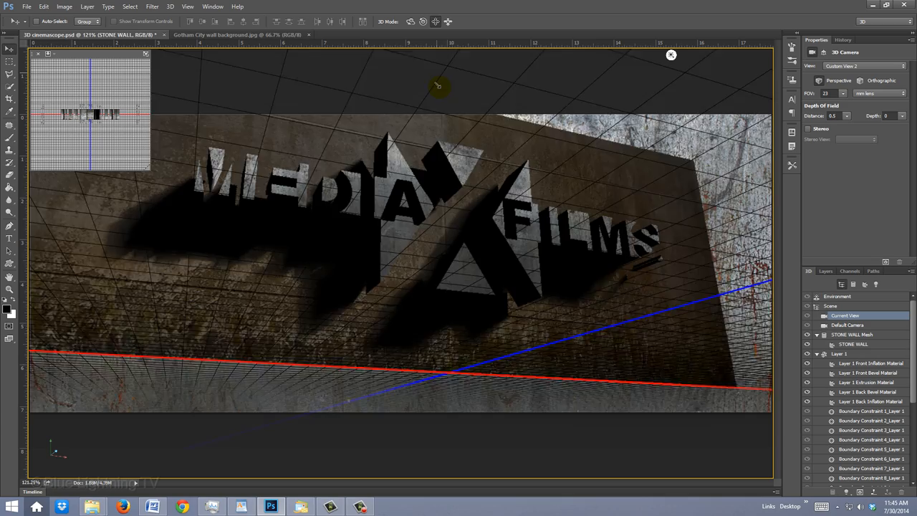
{"action": "left_click_drag", "start_coordinate": [439, 86], "coordinate": [421, 106]}
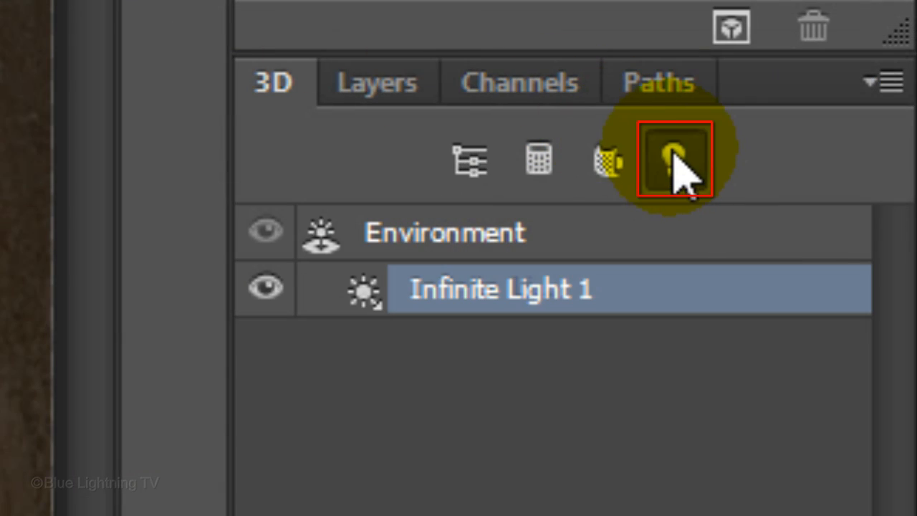
Step: Render the 3D scene from the lights view, then return to the Layers panel
{"action": "left_click", "coordinate": [674, 159]}
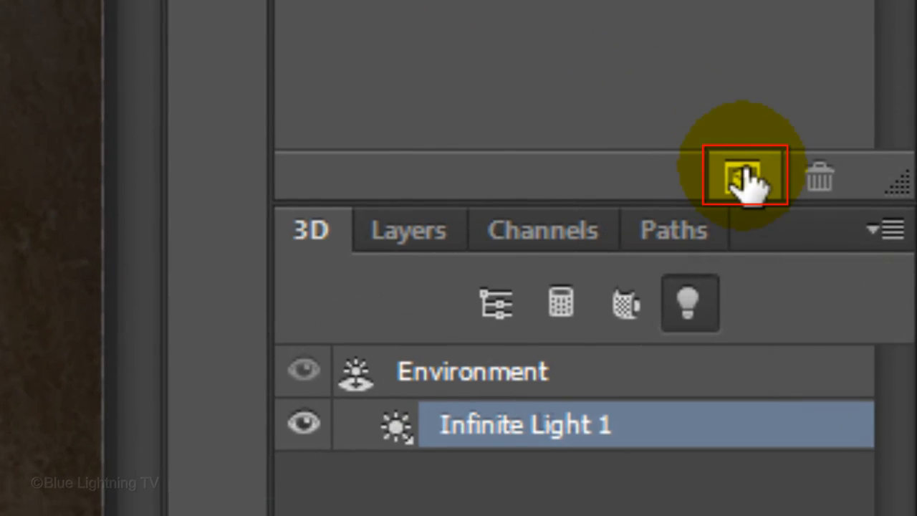
{"action": "left_click", "coordinate": [747, 176]}
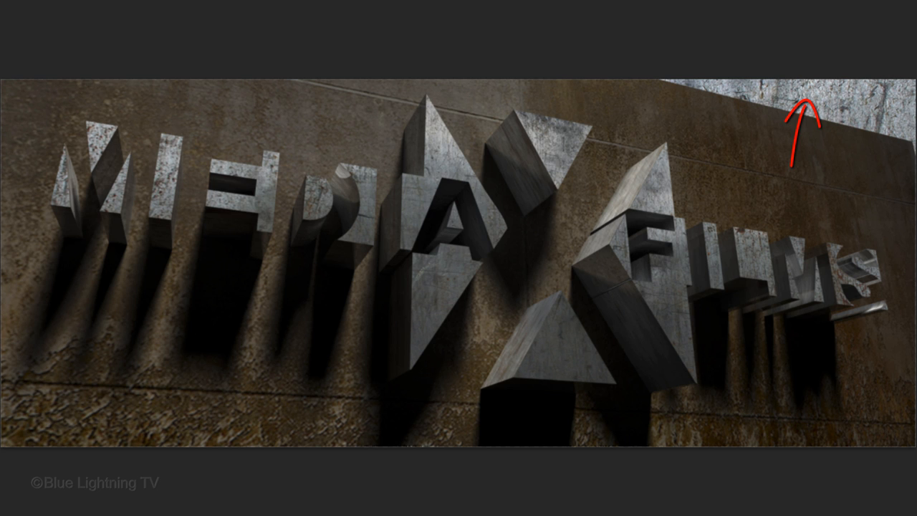
{"action": "left_click", "coordinate": [610, 59]}
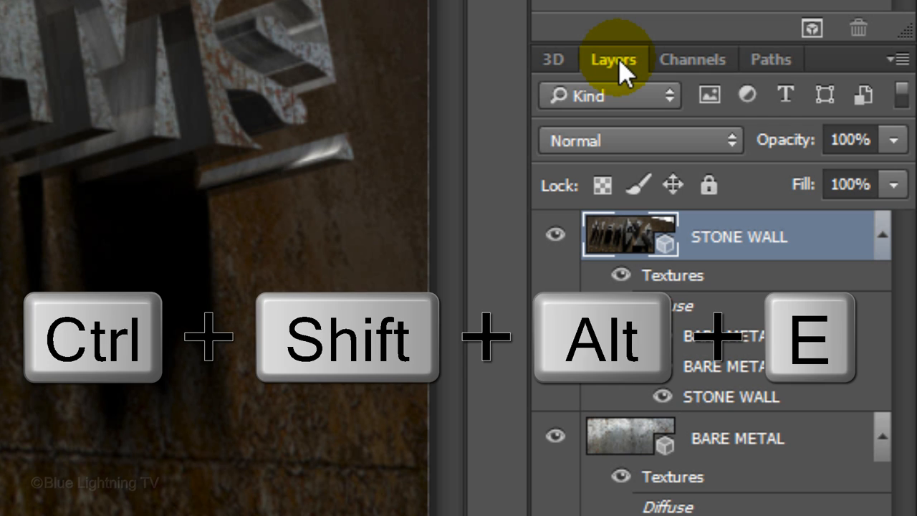
Step: Stamp visible layers with Ctrl+Shift+Alt+E and content-aware fill the empty top corner
{"action": "key", "text": "Ctrl+Shift+Alt+E"}
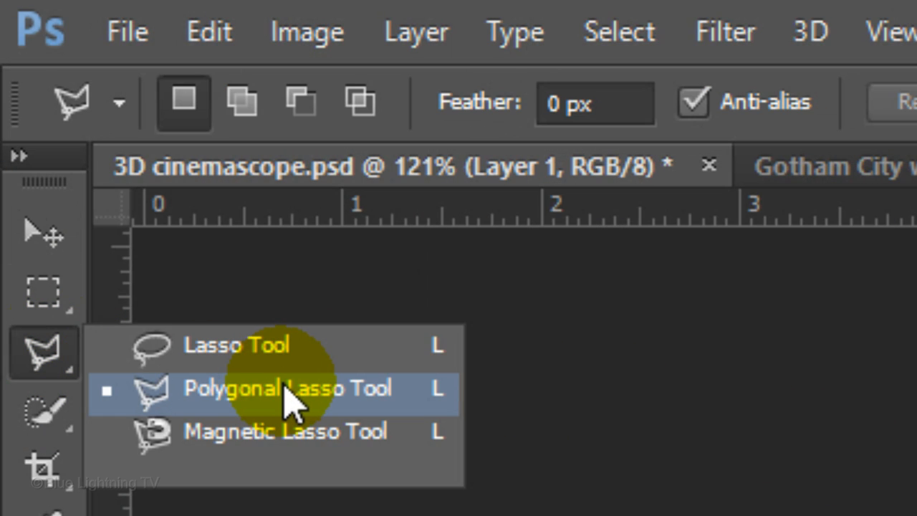
{"action": "left_click", "coordinate": [827, 166]}
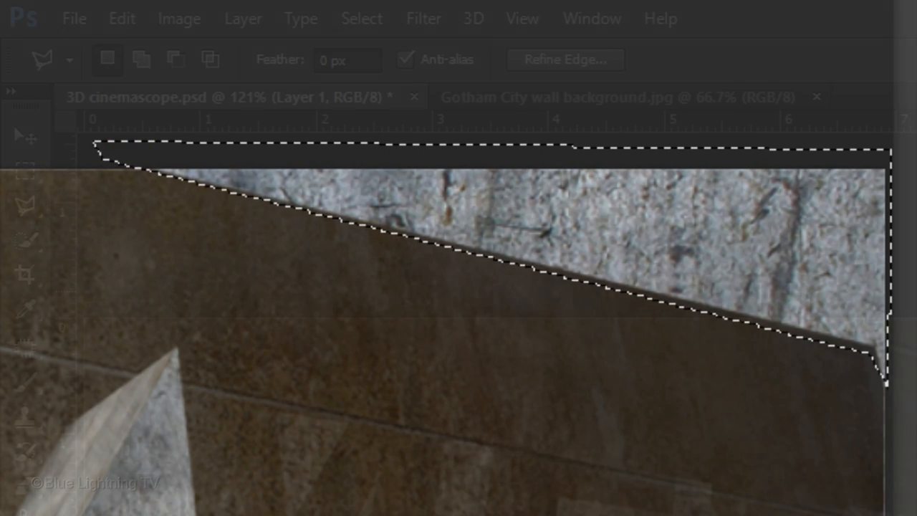
{"action": "left_click", "coordinate": [122, 18]}
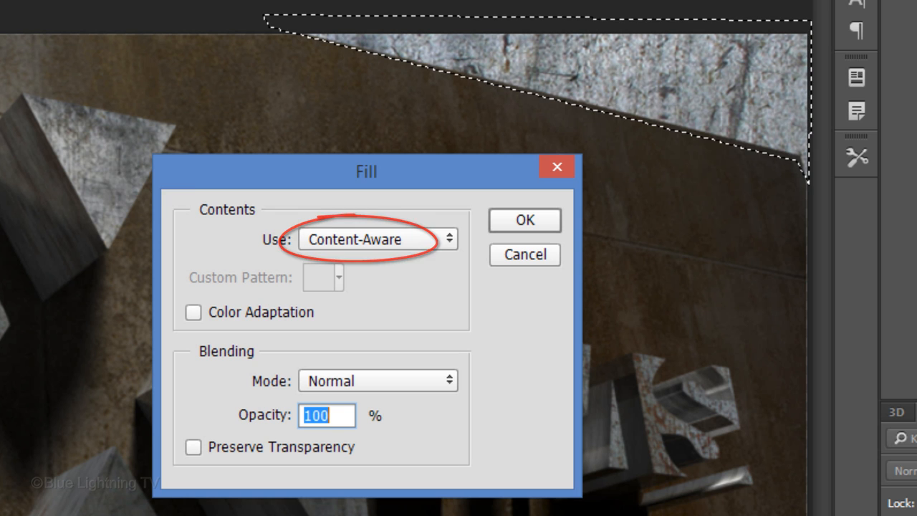
{"action": "left_click", "coordinate": [524, 220]}
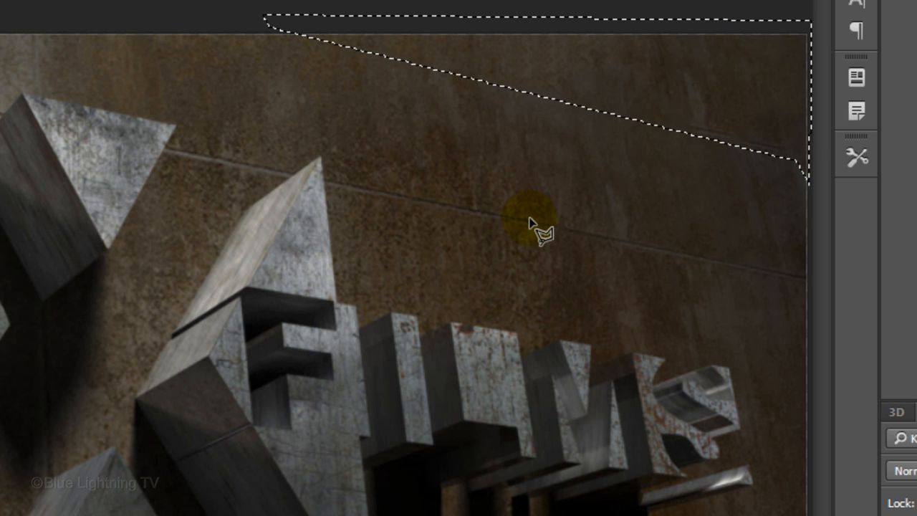
{"action": "key", "text": "ctrl+d"}
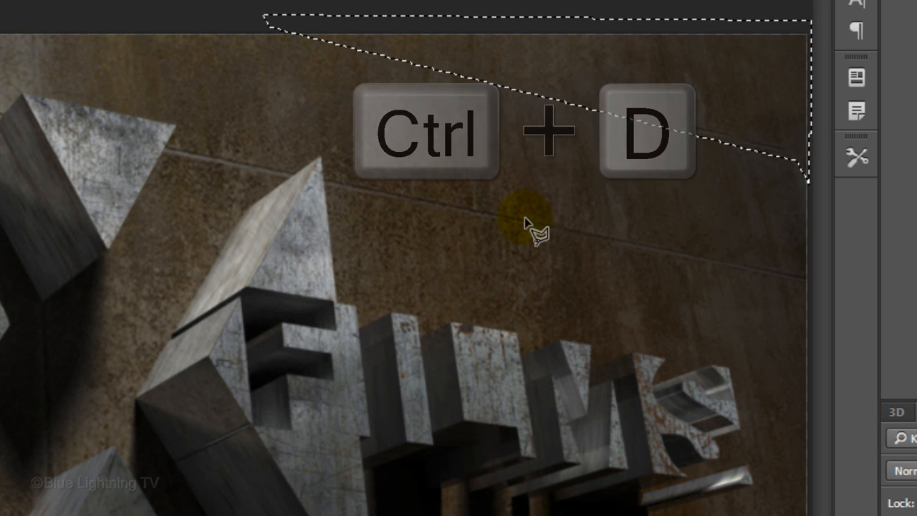
Step: Patch the leftover blotch near the top-right corner with the Patch Tool
{"action": "key", "text": "ctrl+d"}
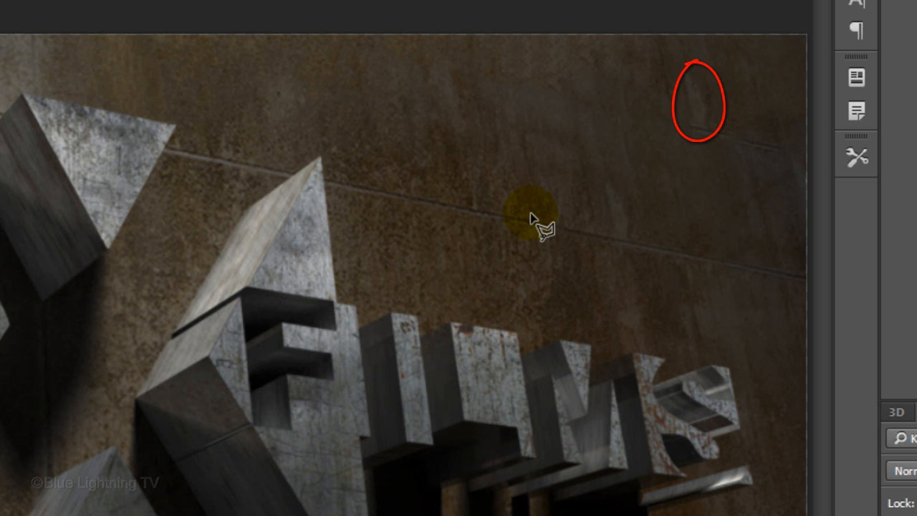
{"action": "left_click", "coordinate": [56, 192]}
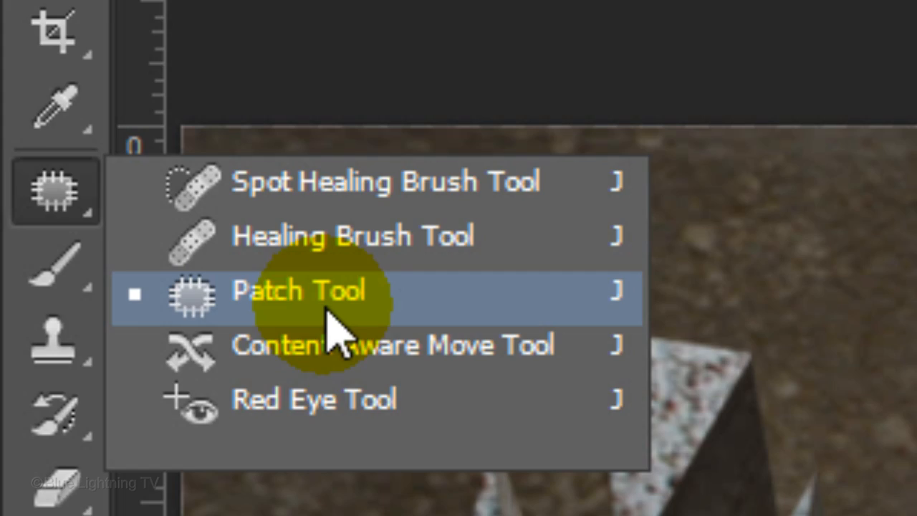
{"action": "left_click", "coordinate": [302, 292]}
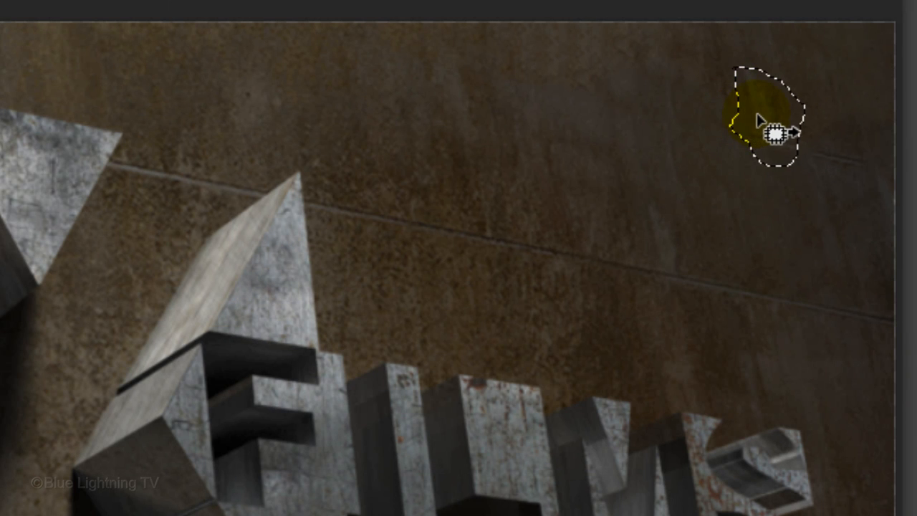
{"action": "key", "text": "ctrl+d"}
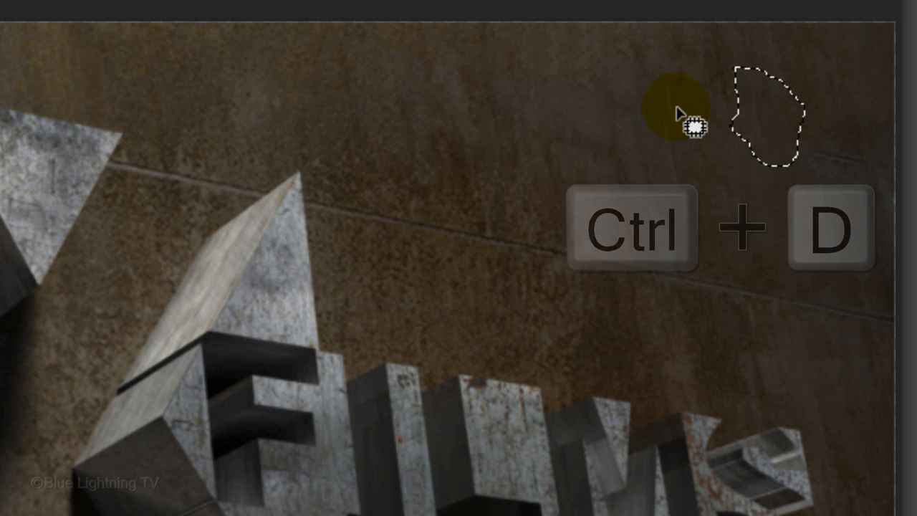